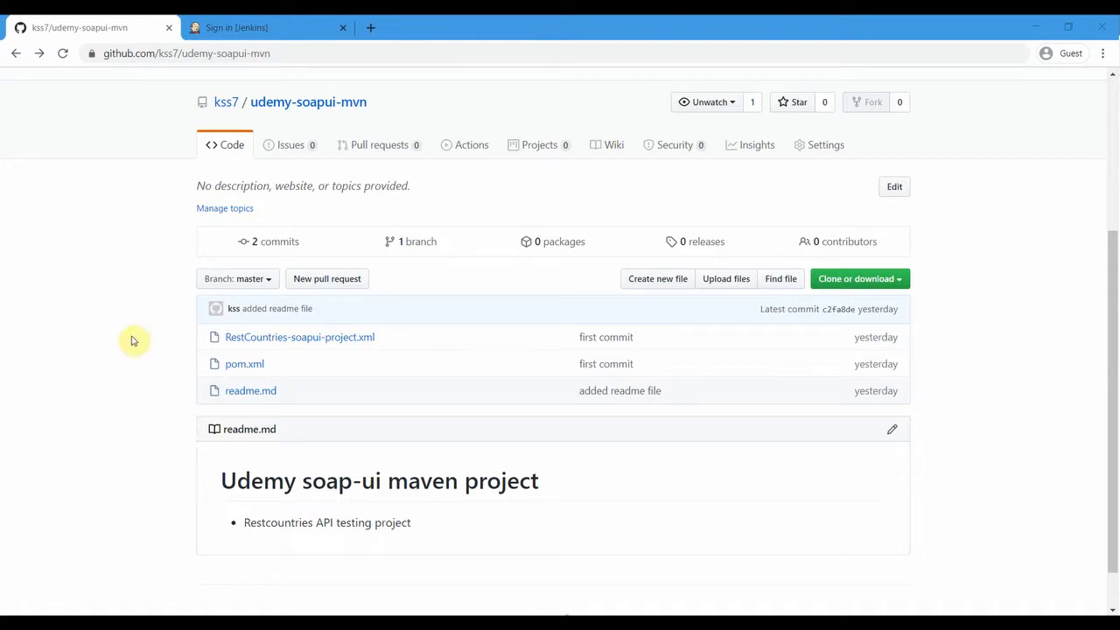
mouse_move(61, 292)
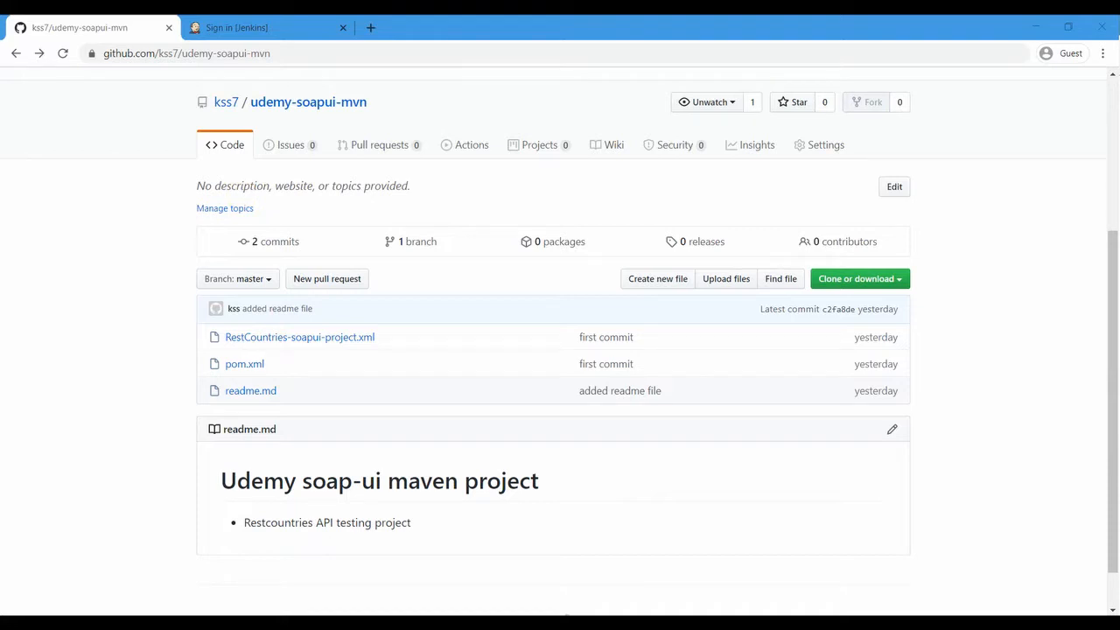
mouse_move(174, 420)
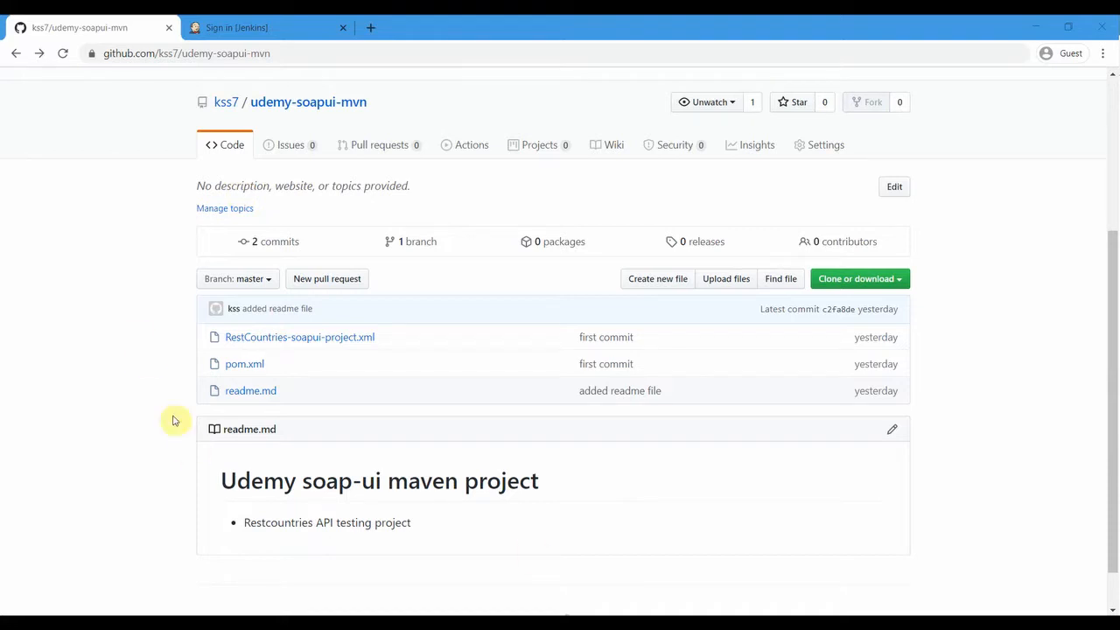
mouse_move(61, 293)
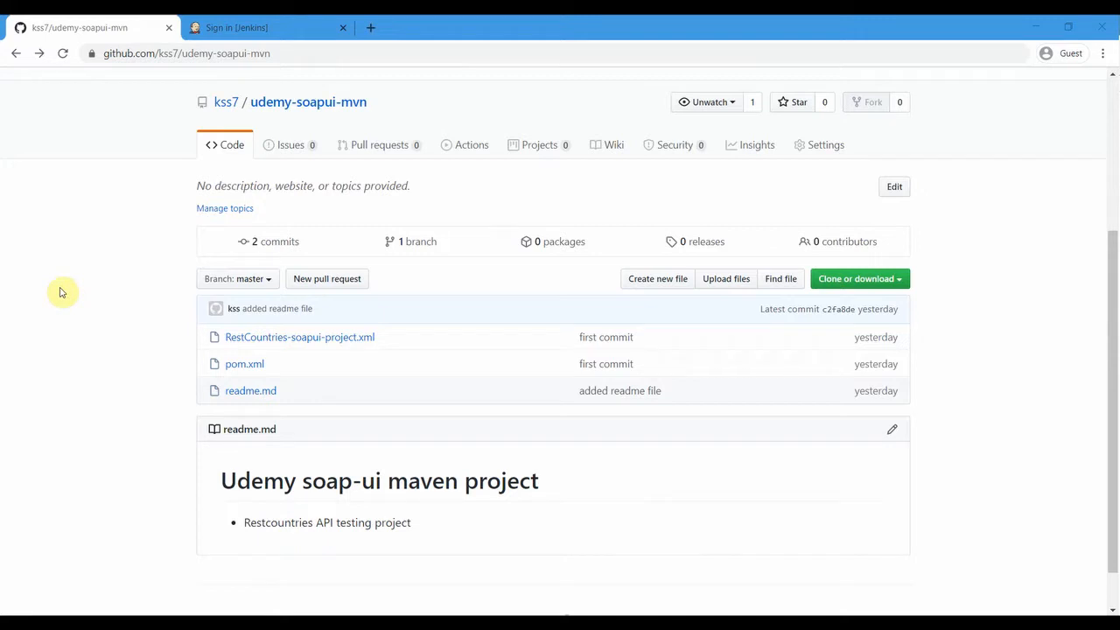
mouse_move(74, 287)
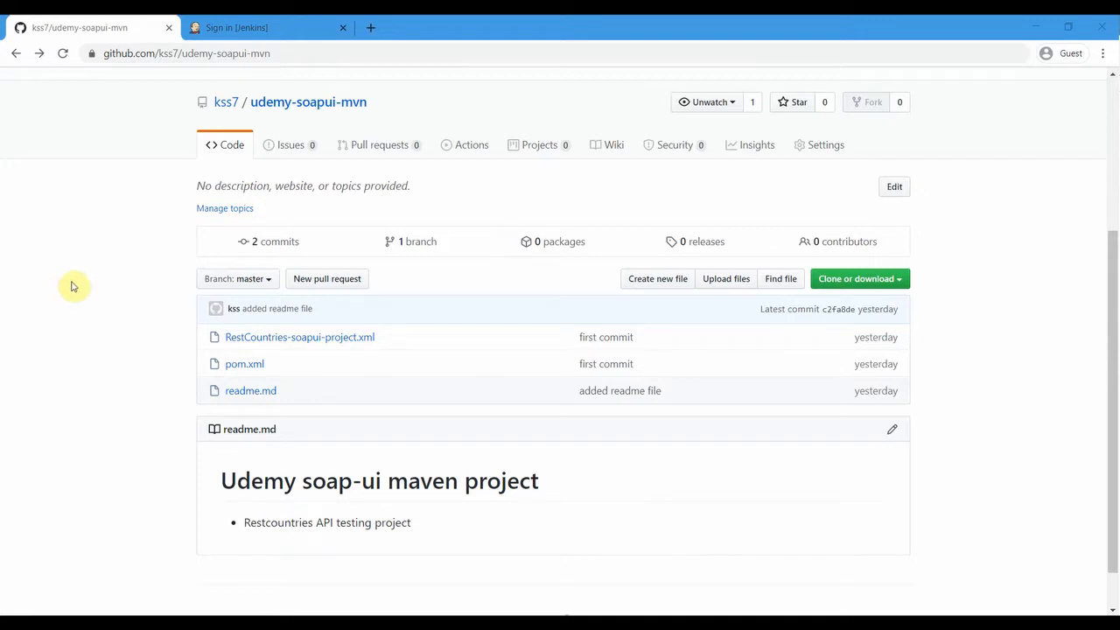
mouse_move(146, 262)
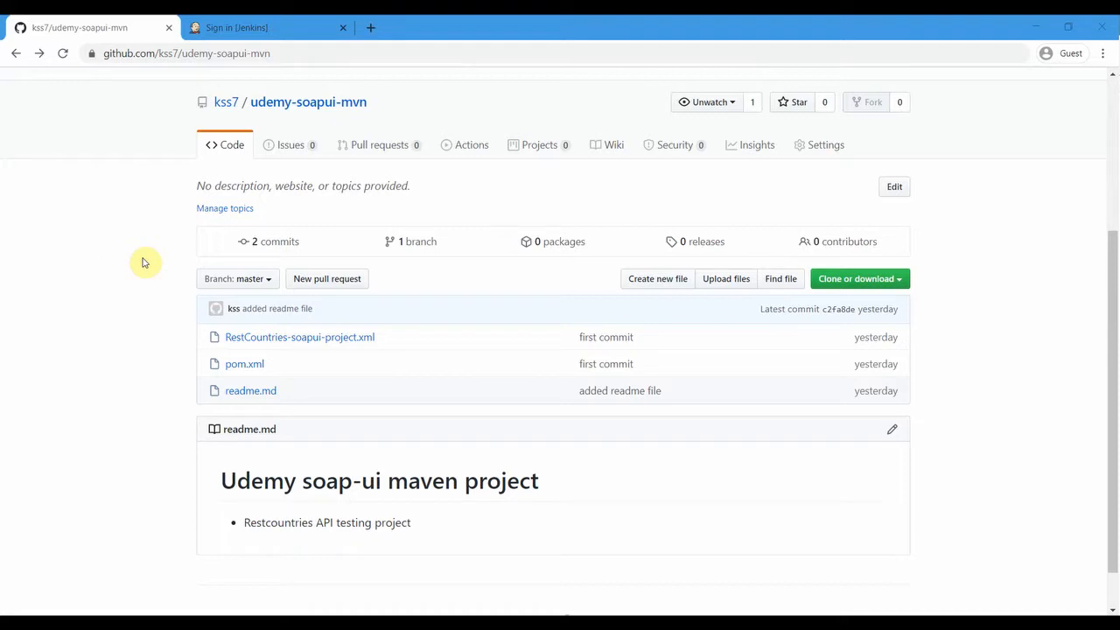
- Switch from the udemy-soapui-mvn GitHub repo to the Jenkins dashboard
click(267, 27)
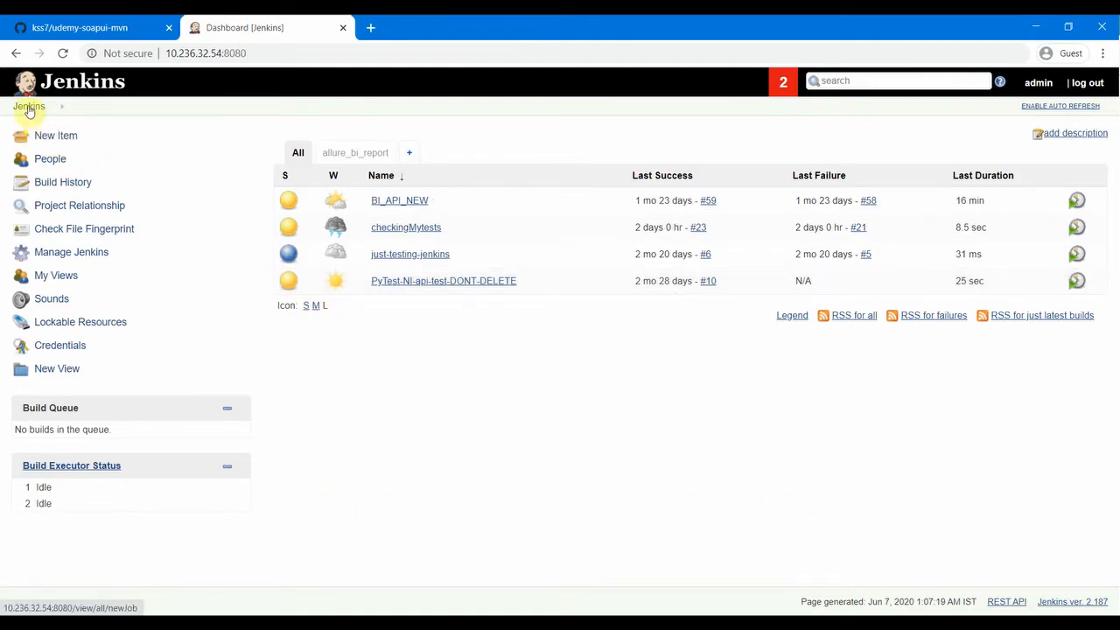
- Review the installed Git plugins in Plugin Manager, then return to Manage Jenkins
click(71, 251)
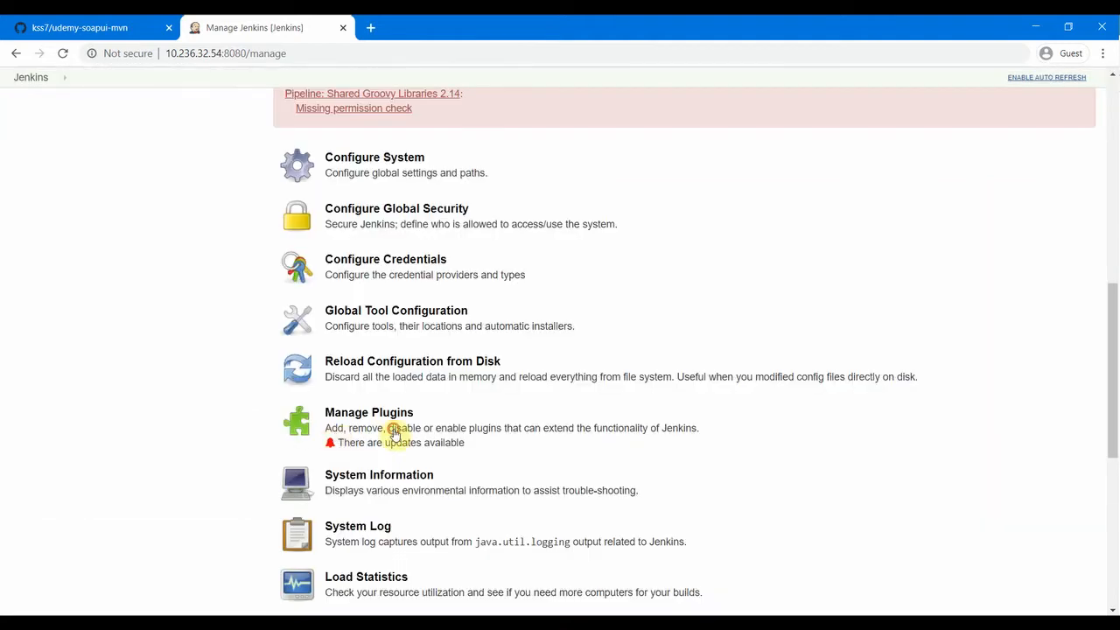
click(369, 412)
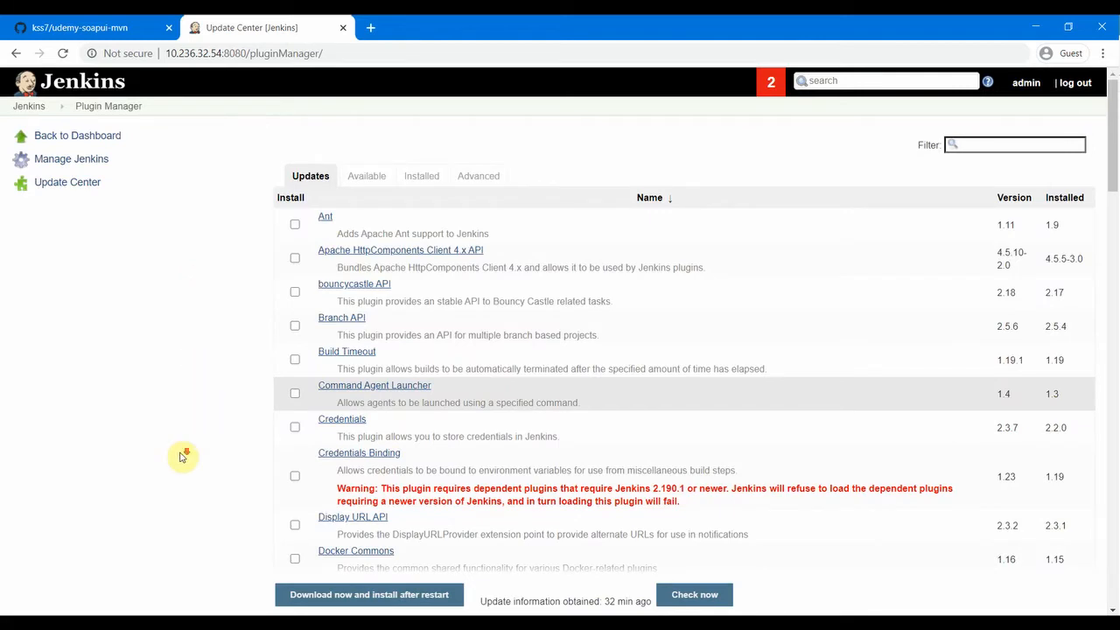
scroll(down, 3)
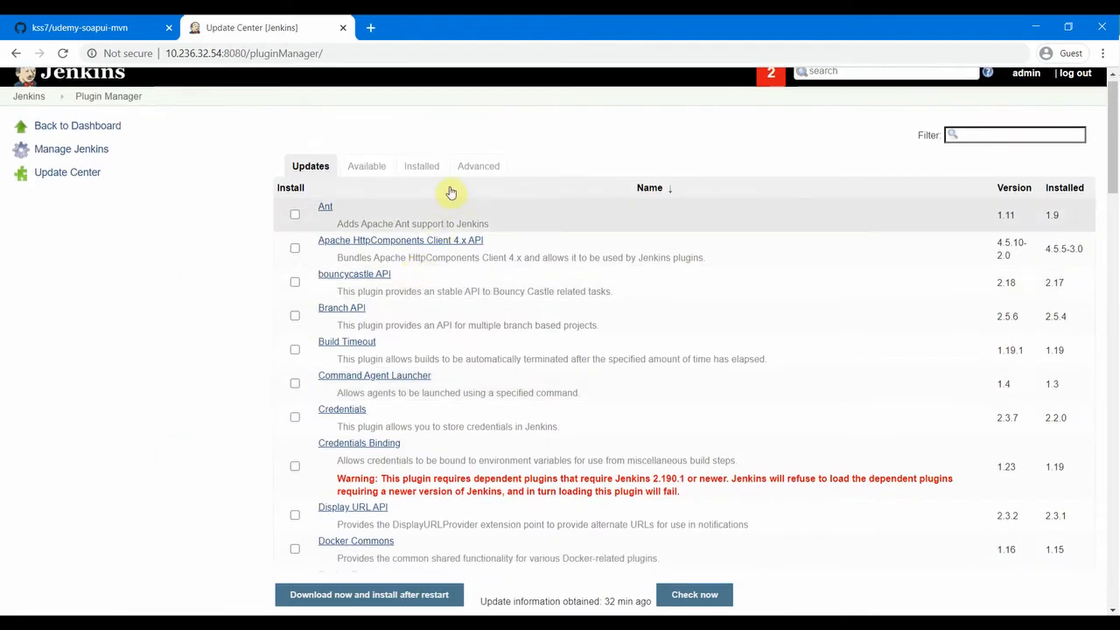
click(420, 167)
text(git)
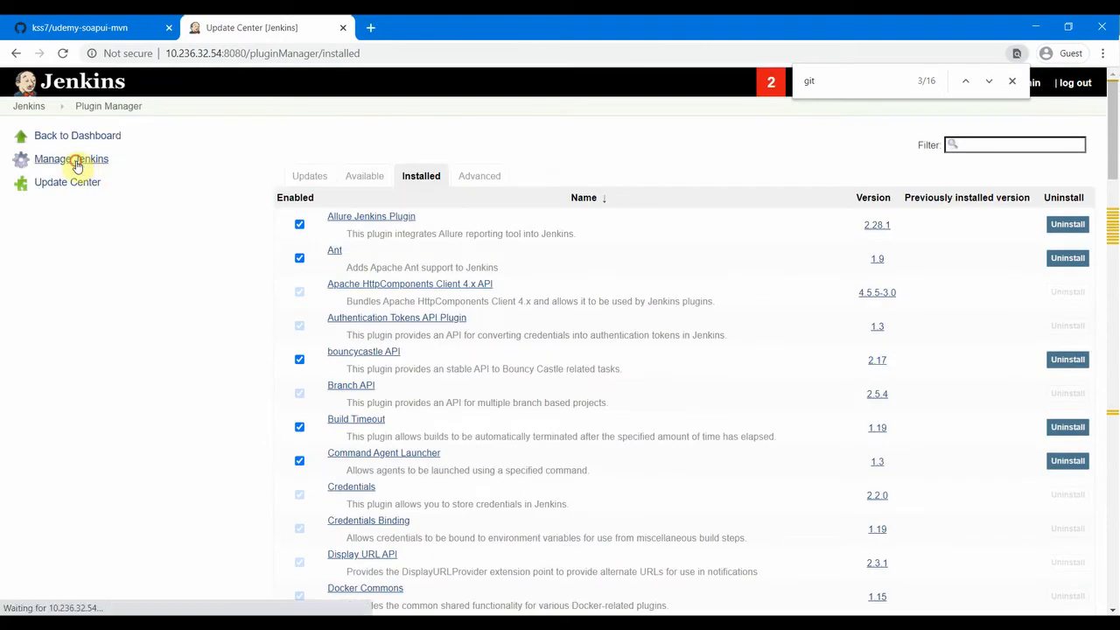
click(70, 158)
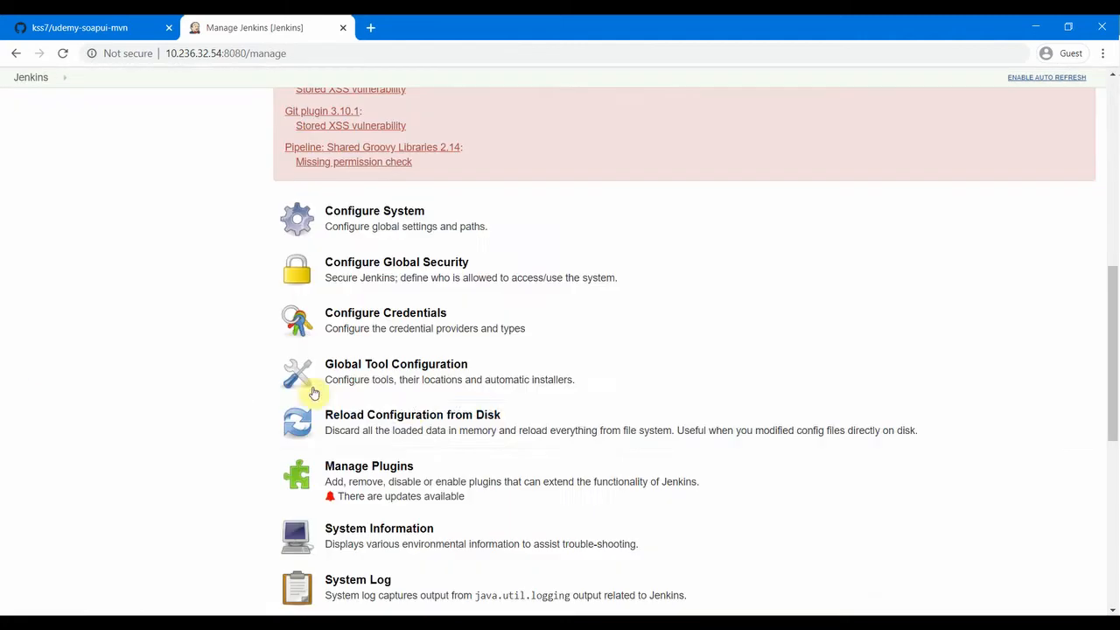
click(395, 364)
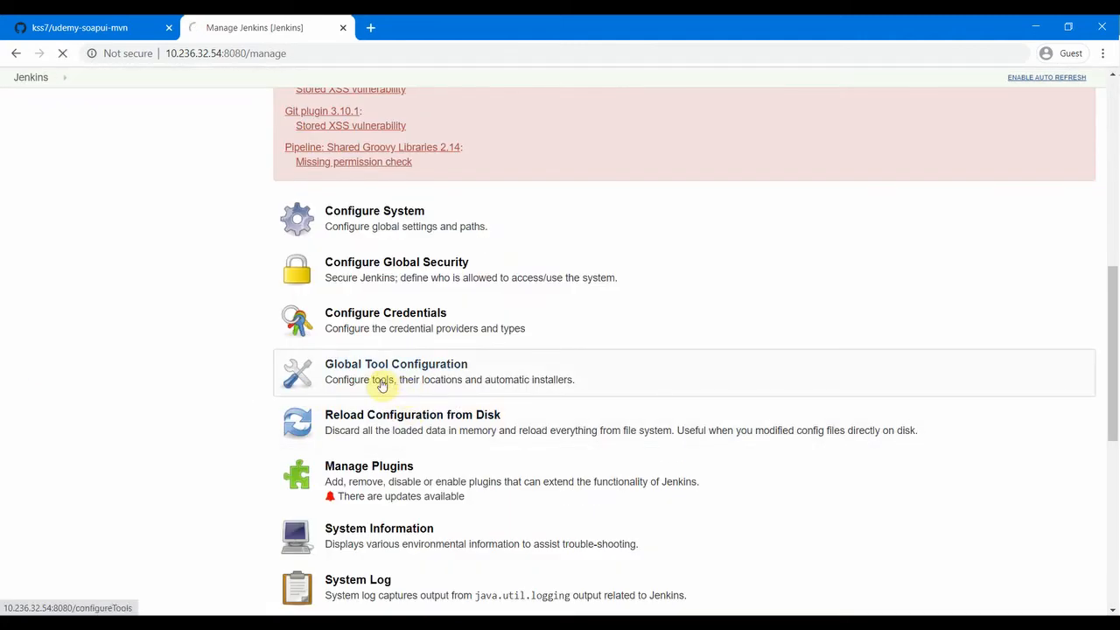
click(395, 364)
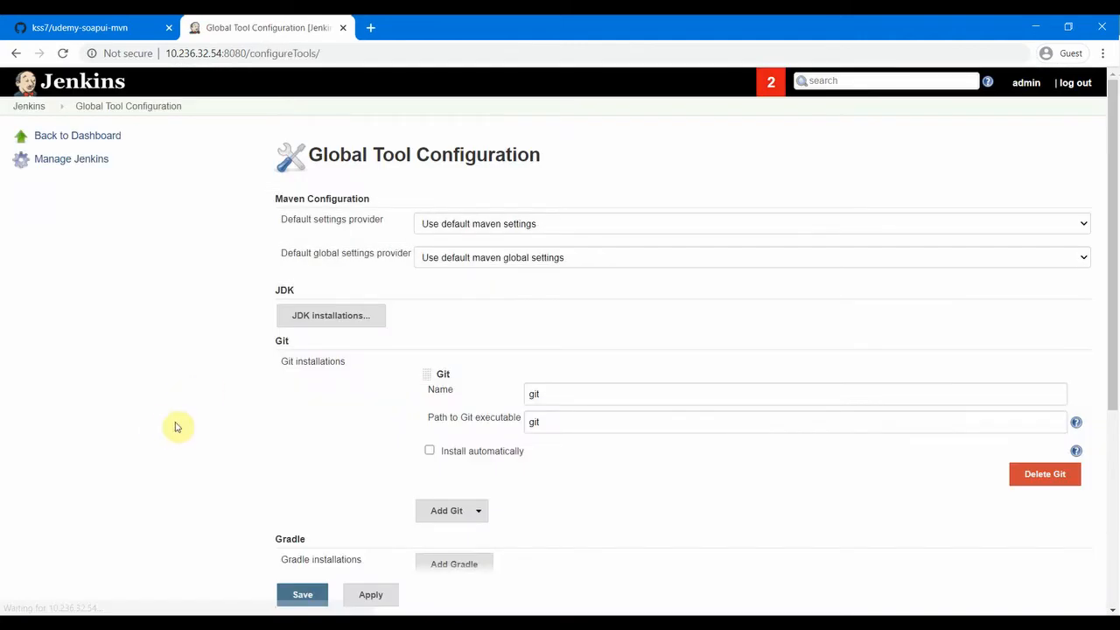
mouse_move(437, 335)
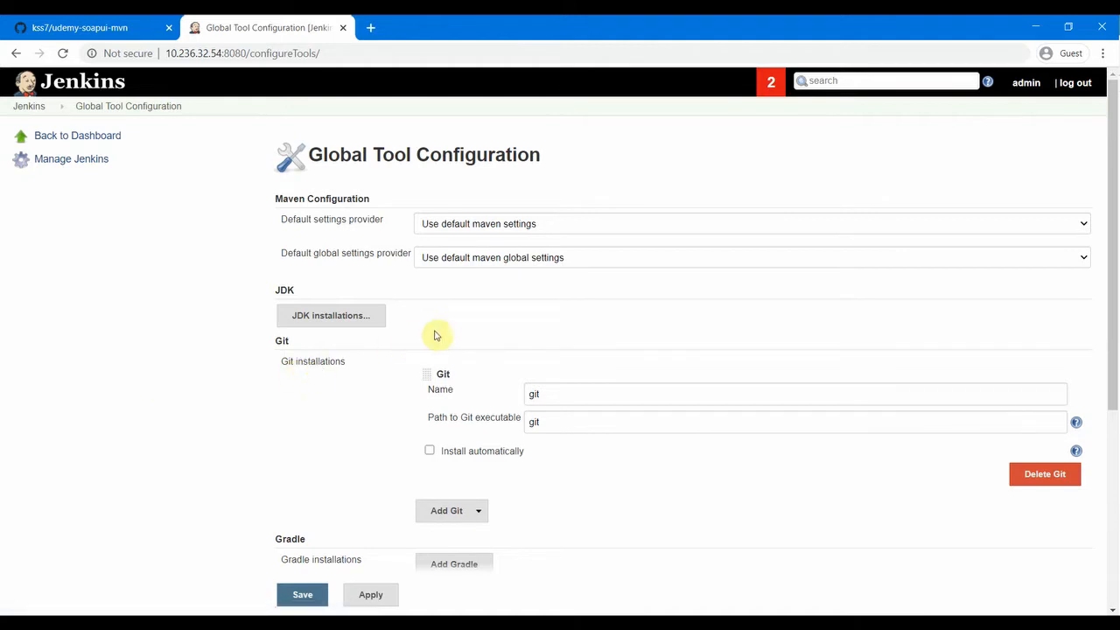
click(331, 315)
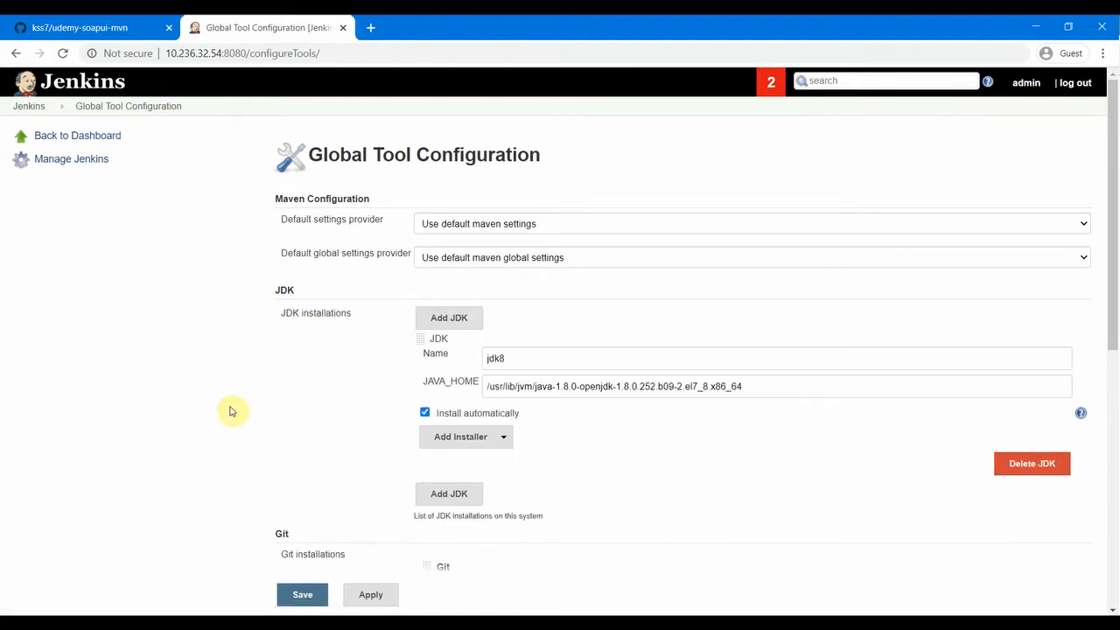
mouse_move(246, 413)
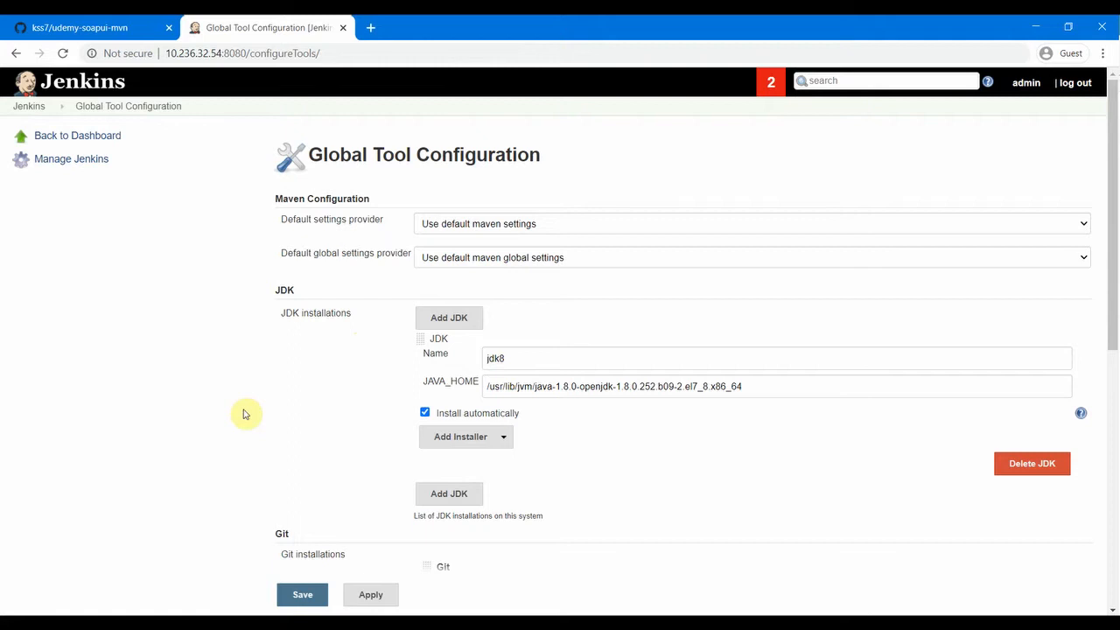
mouse_move(367, 391)
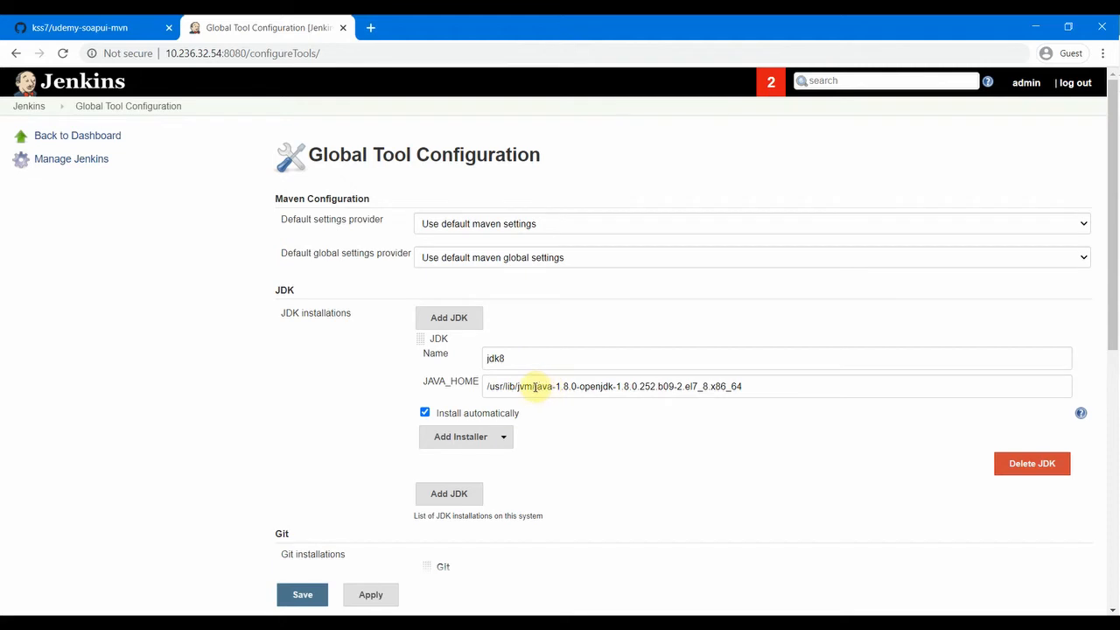
mouse_move(708, 408)
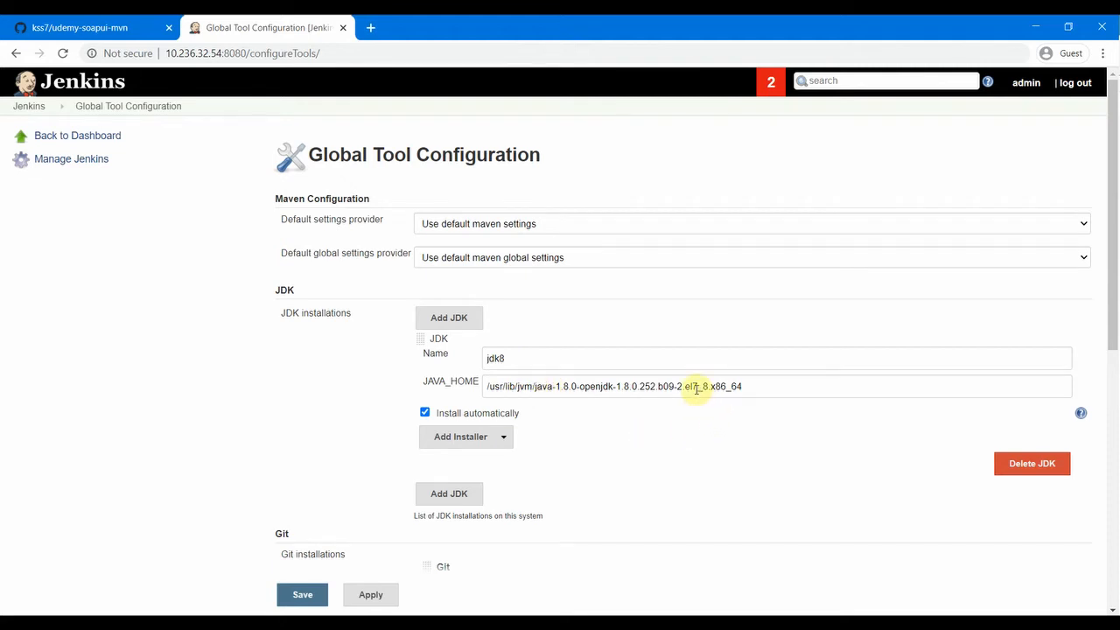
mouse_move(614, 435)
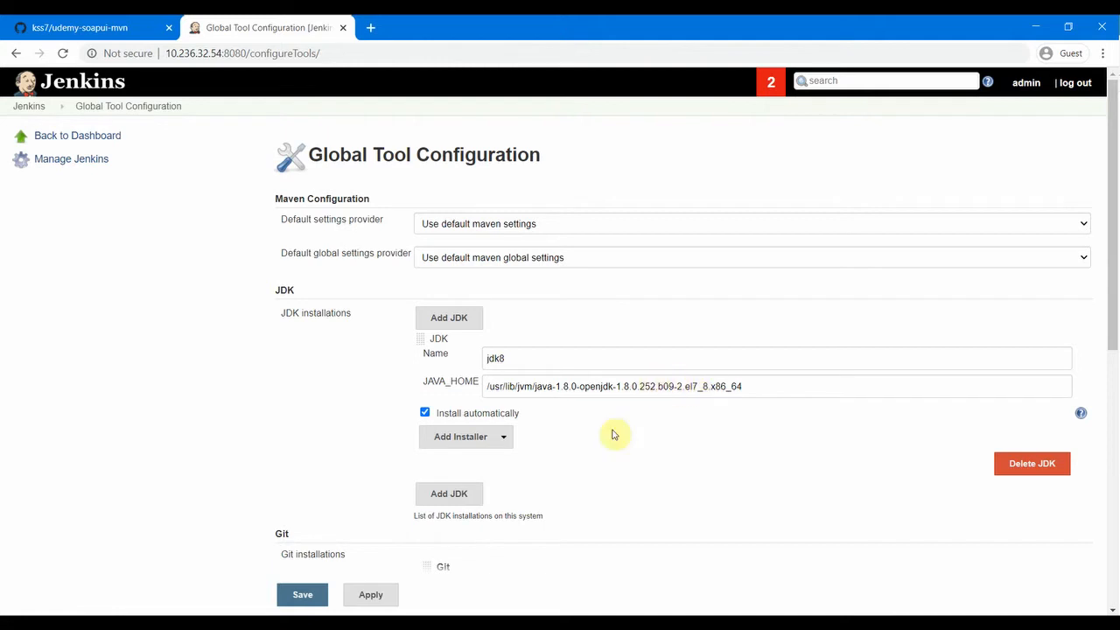
mouse_move(255, 462)
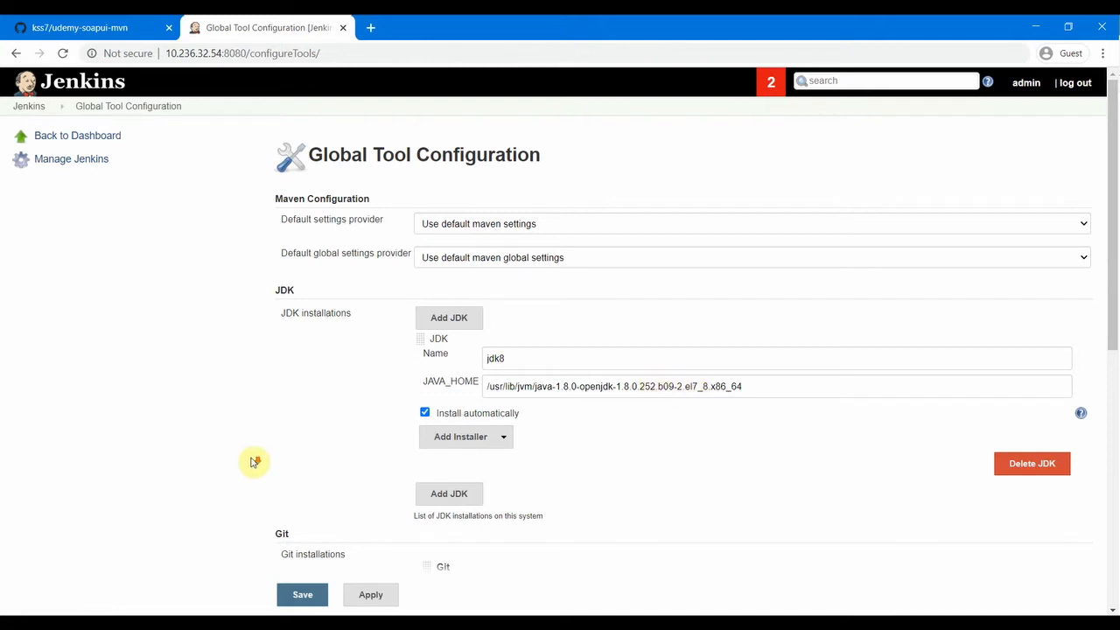
scroll(down, 3)
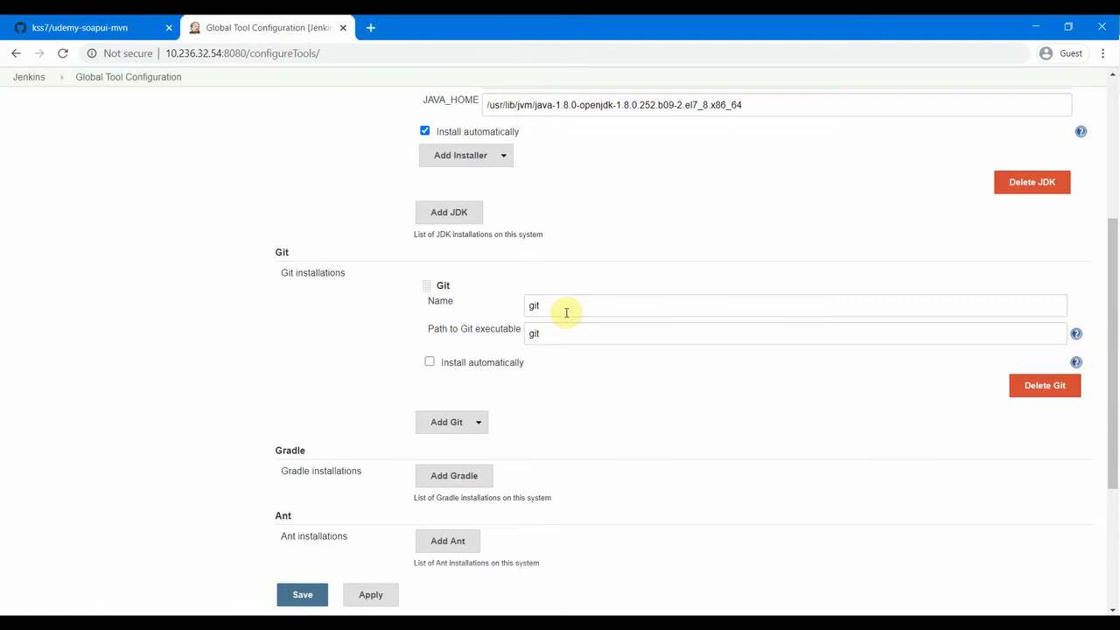
scroll(down, 3)
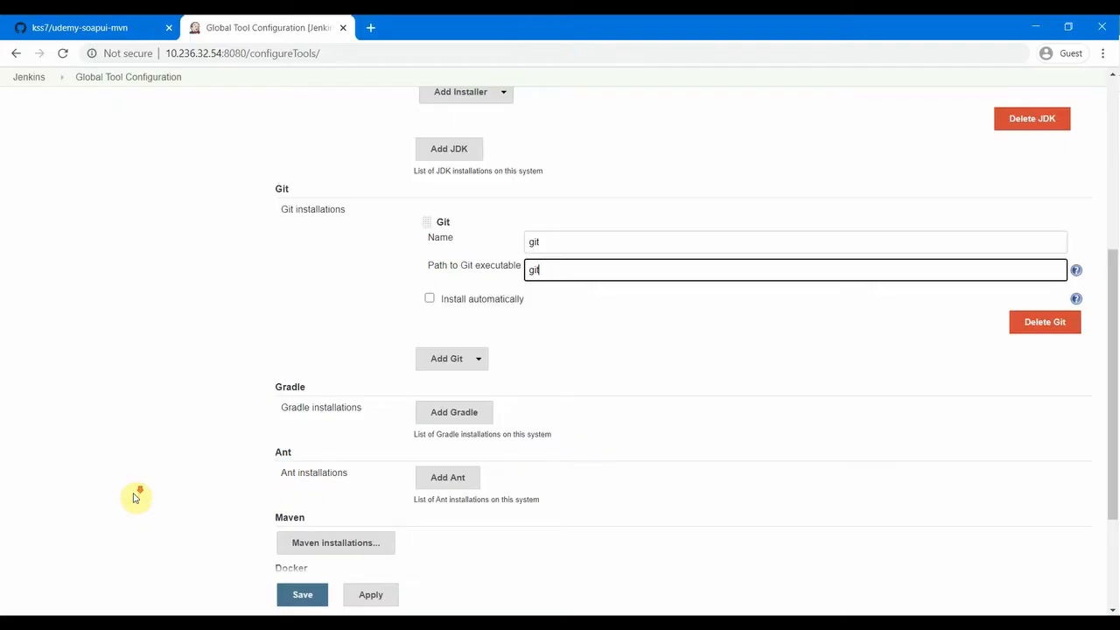
scroll(down, 3)
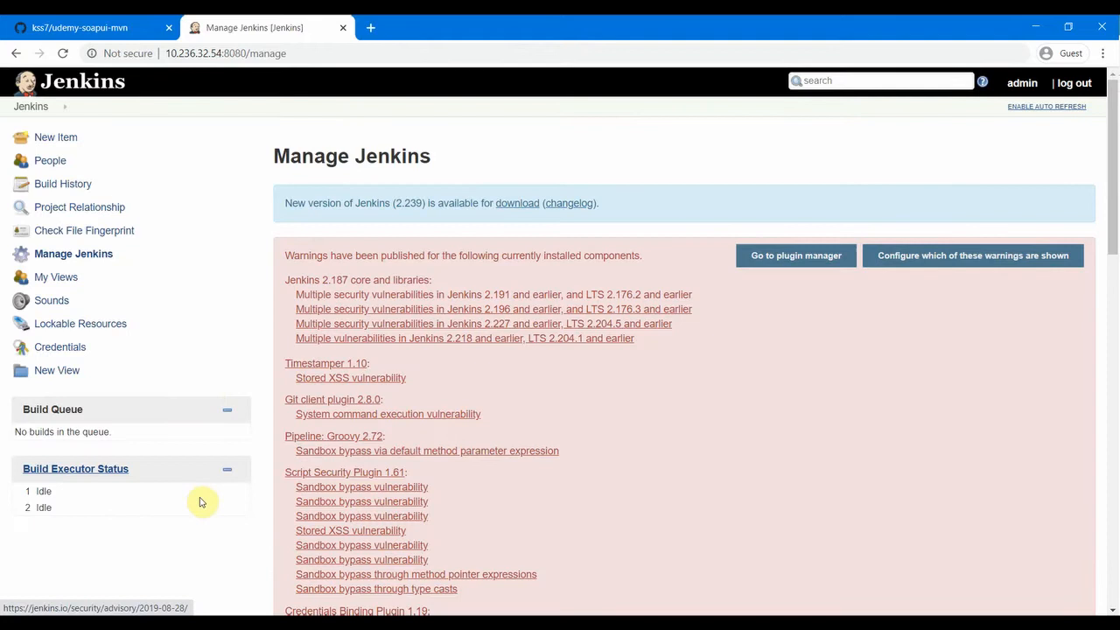
mouse_move(203, 502)
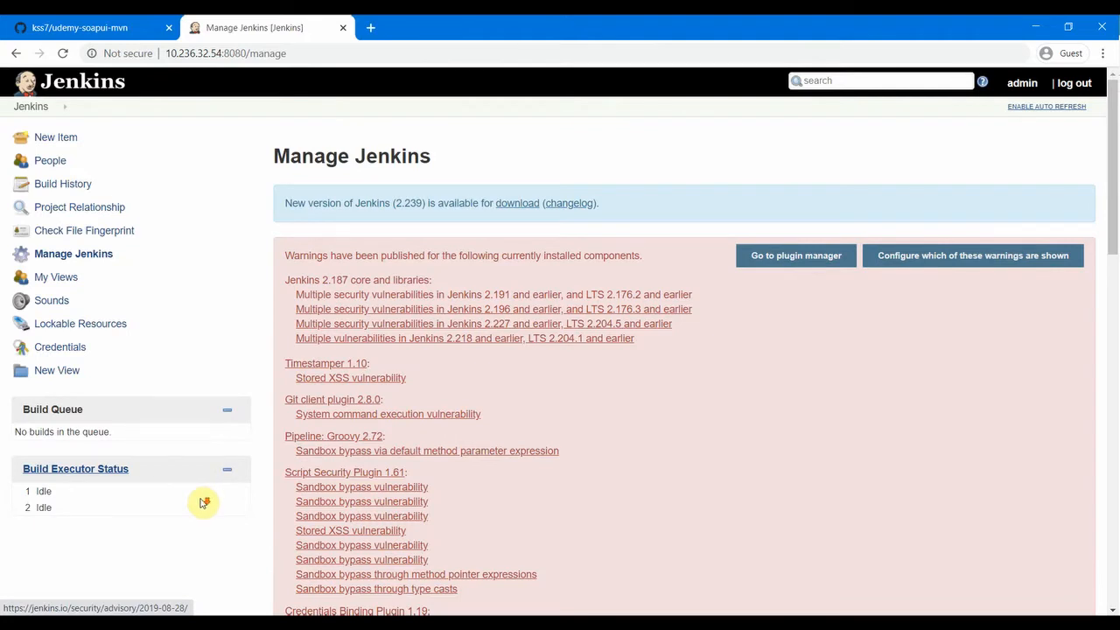
mouse_move(230, 203)
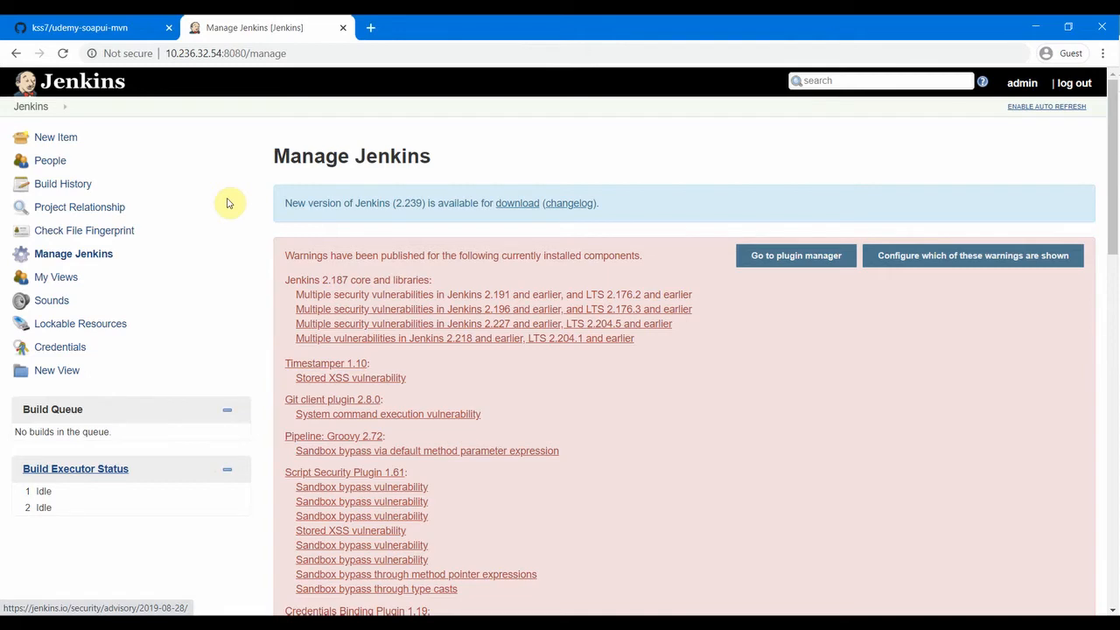
click(79, 27)
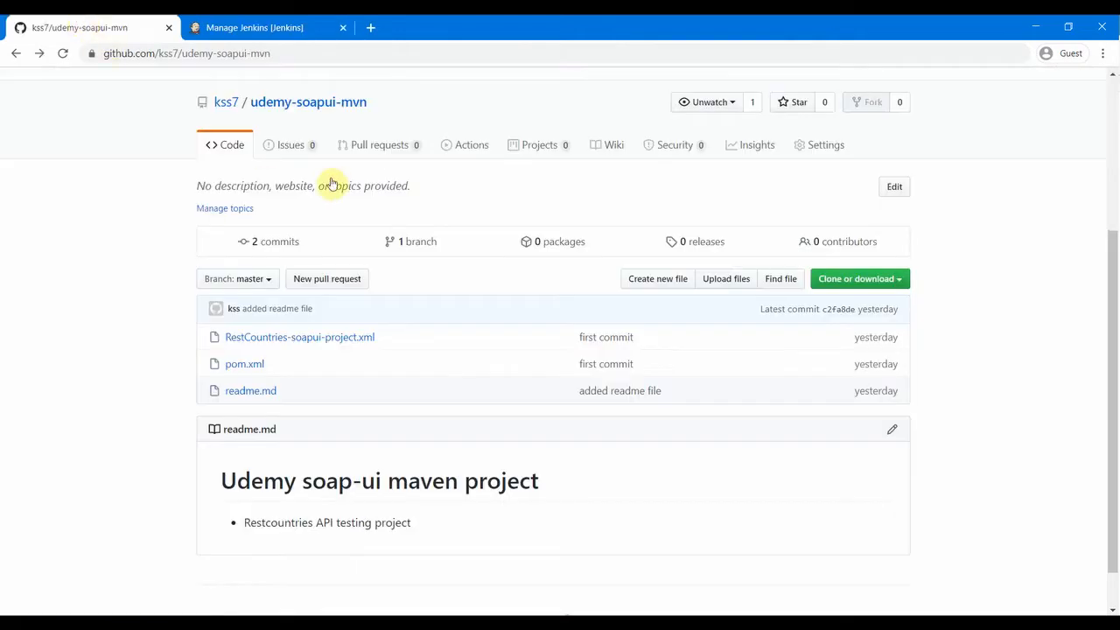
mouse_move(366, 368)
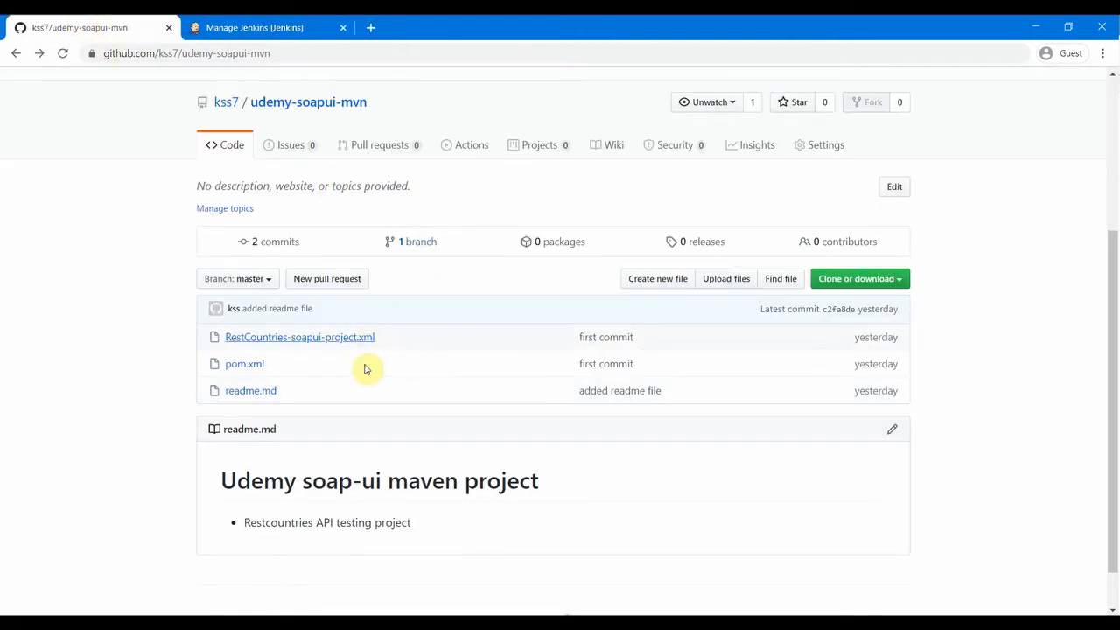
mouse_move(323, 347)
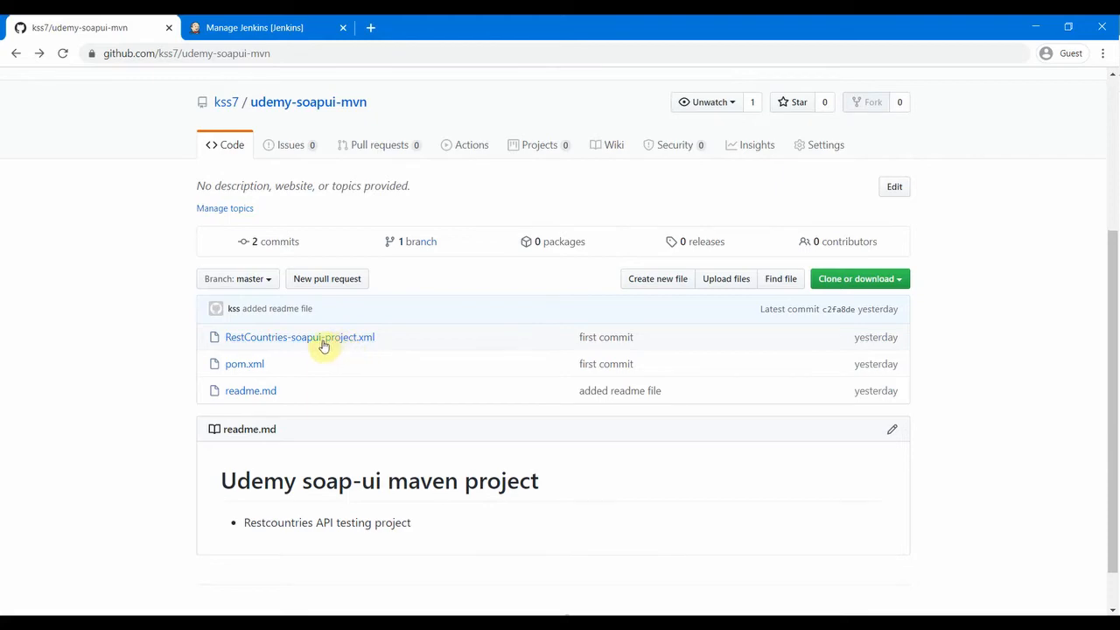
click(254, 27)
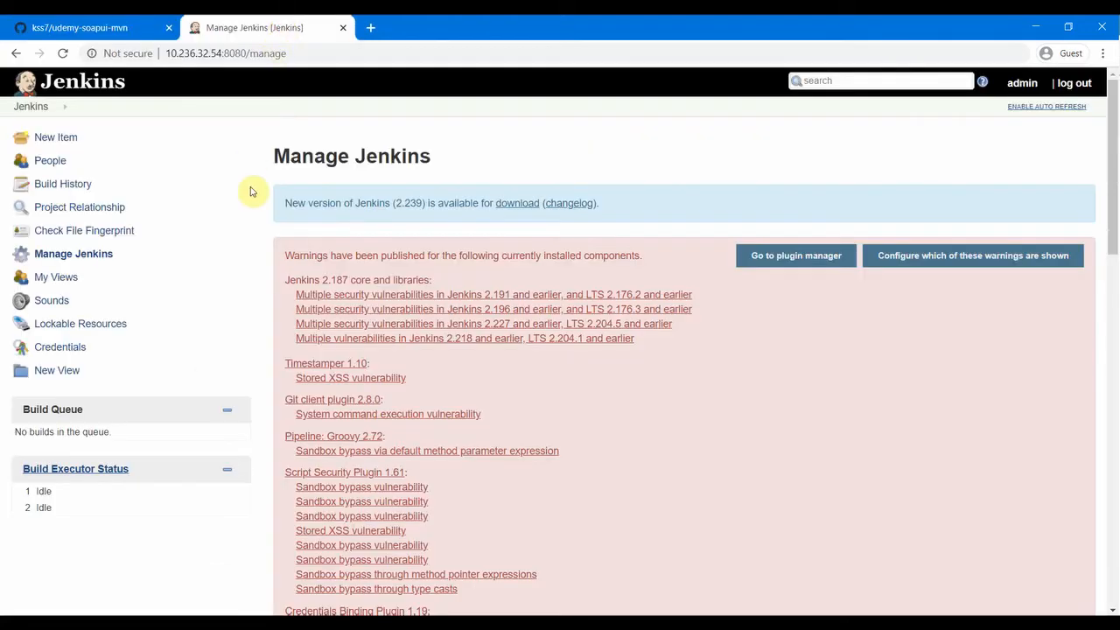
click(56, 136)
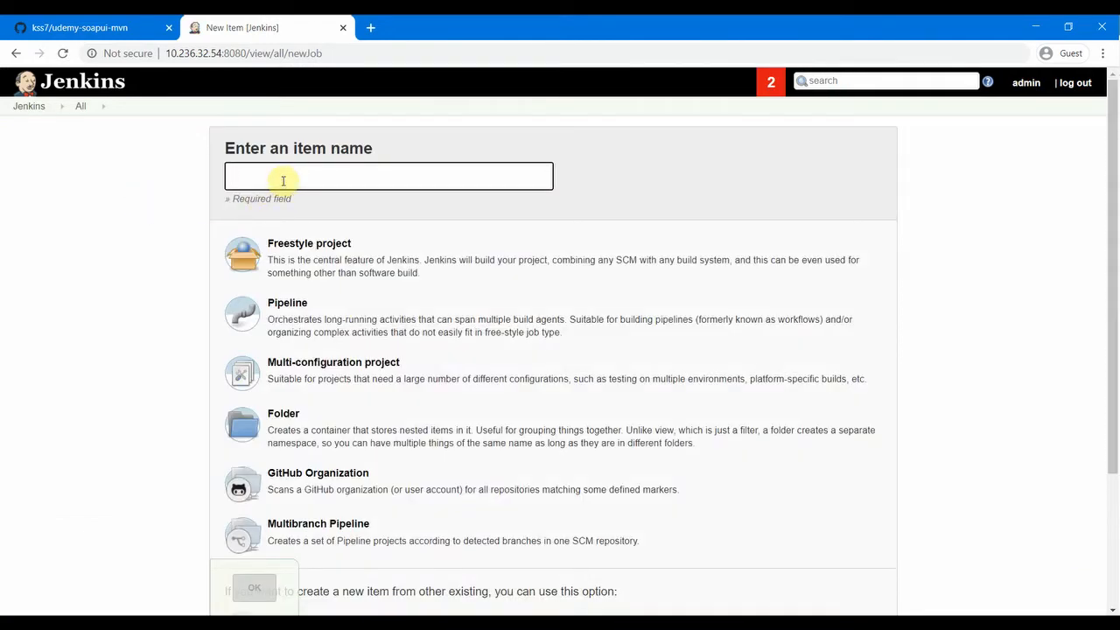
- Create freestyle job 'soapui-project' with Git source control, then switch to GitHub
text(soapui-project)
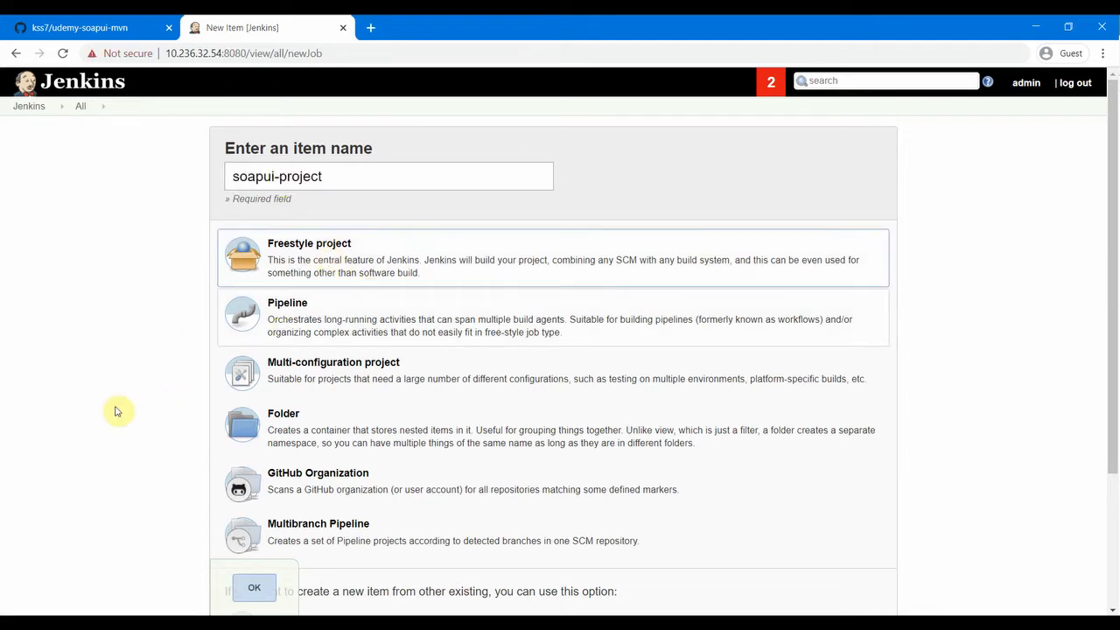
scroll(down, 3)
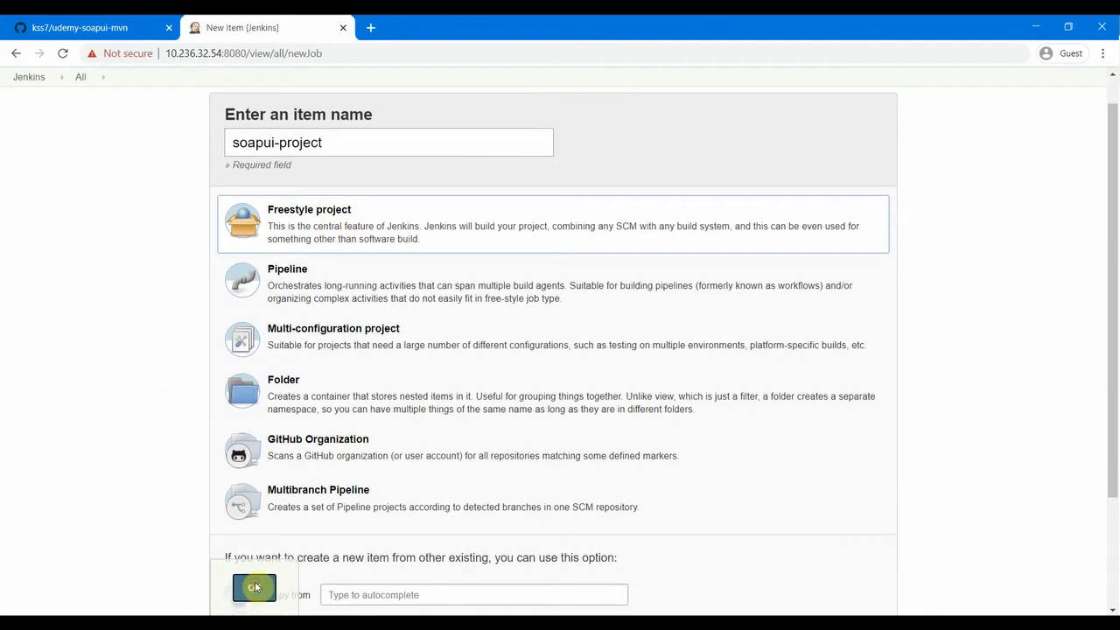
click(253, 586)
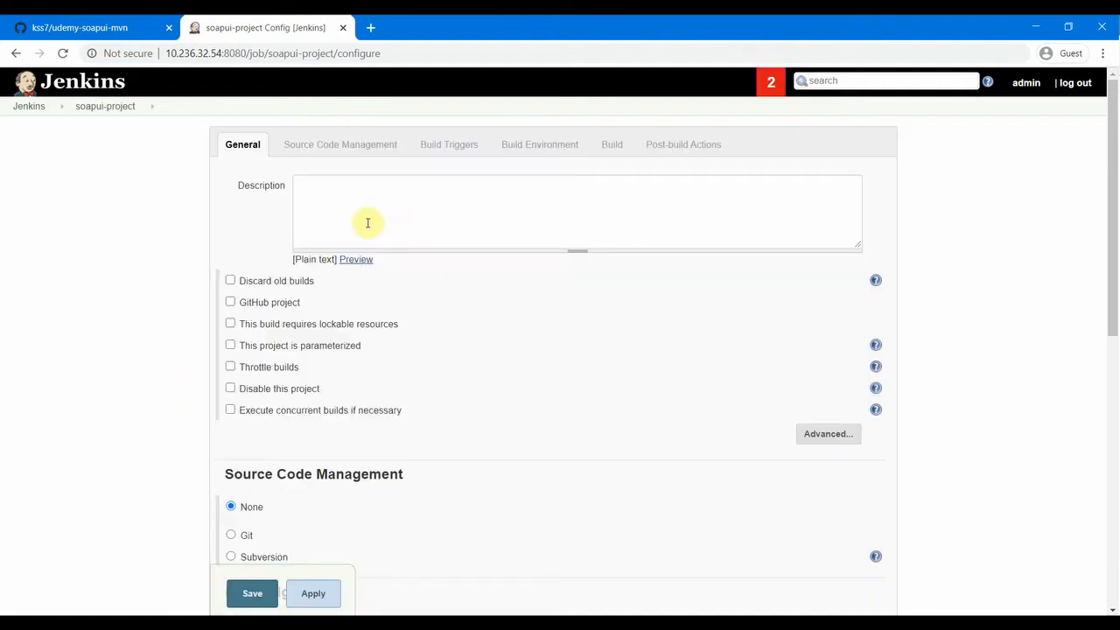
mouse_move(323, 388)
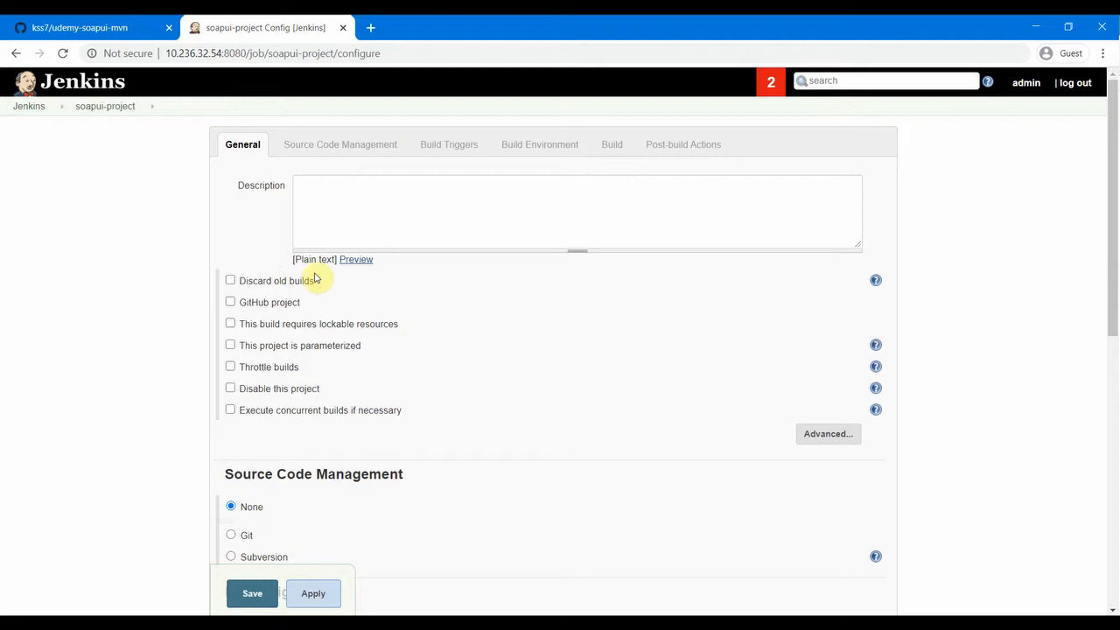
mouse_move(293, 300)
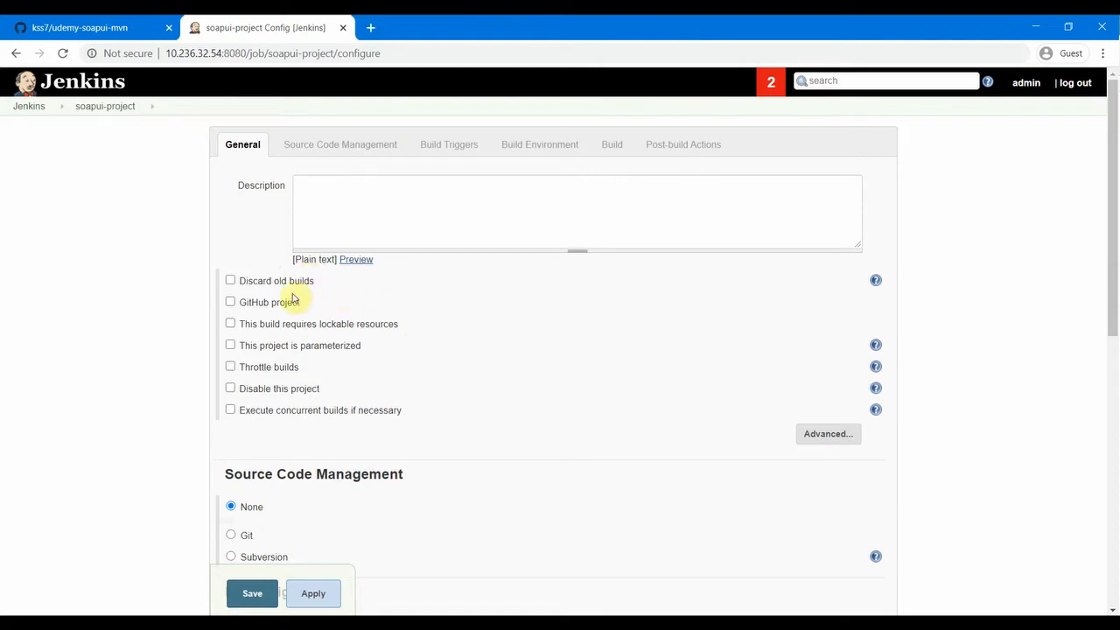
click(231, 534)
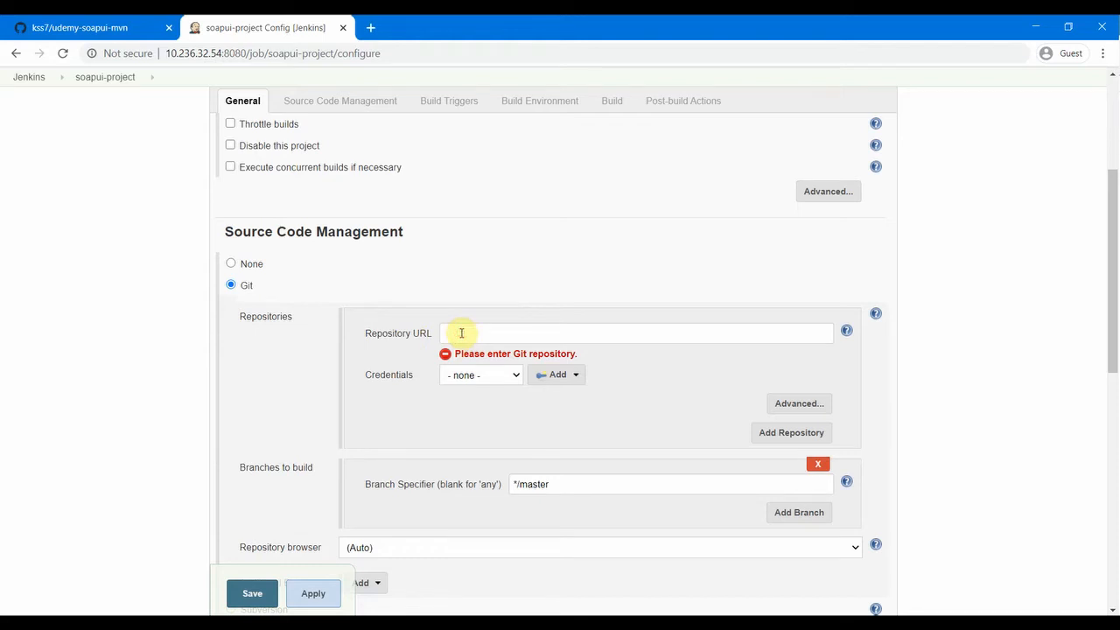
click(79, 27)
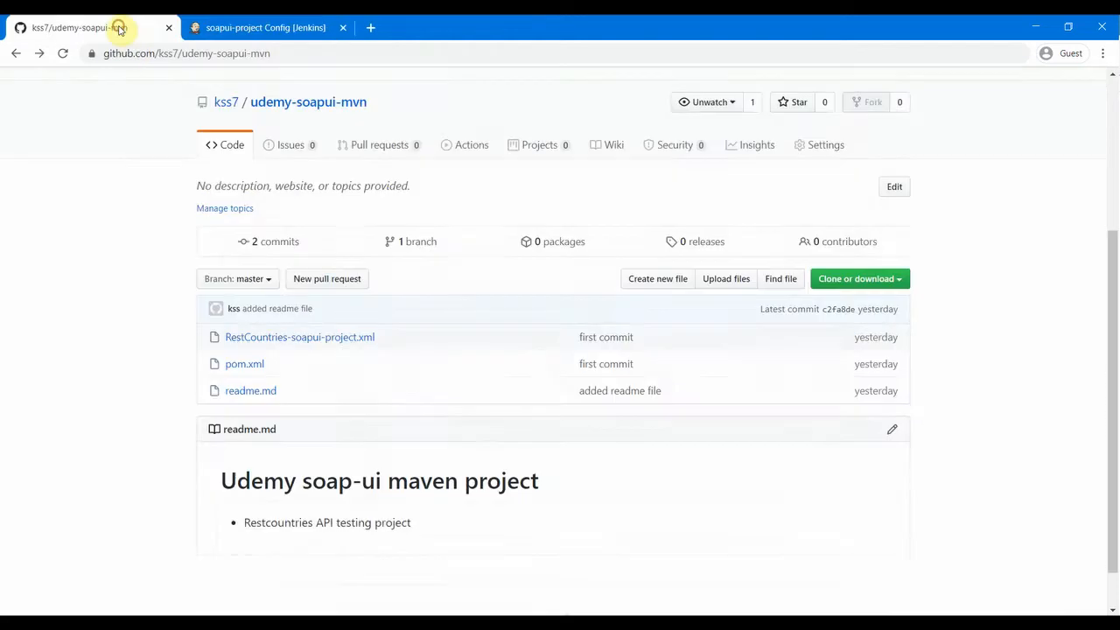
mouse_move(897, 288)
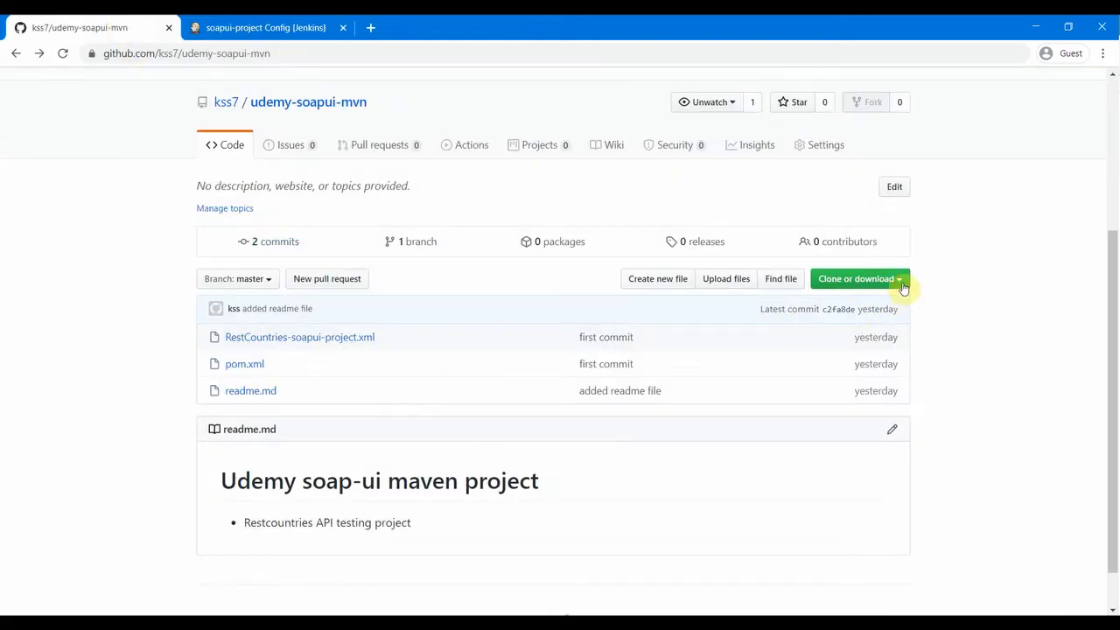
- Copy the udemy-soapui-mvn HTTPS clone URL and go back to Jenkins
click(856, 279)
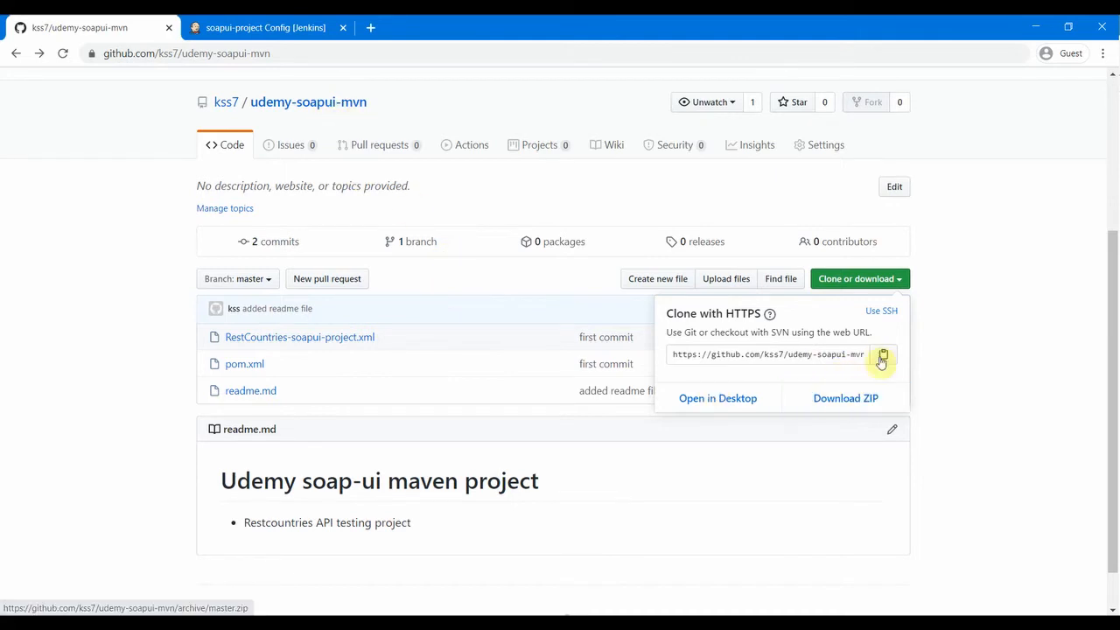
click(883, 354)
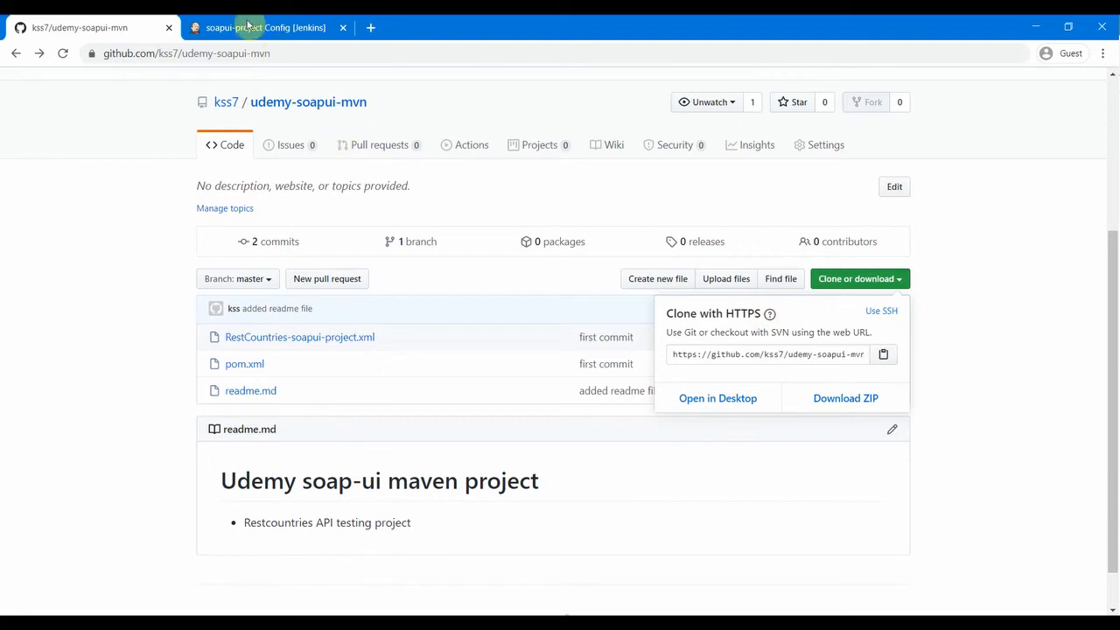
click(262, 27)
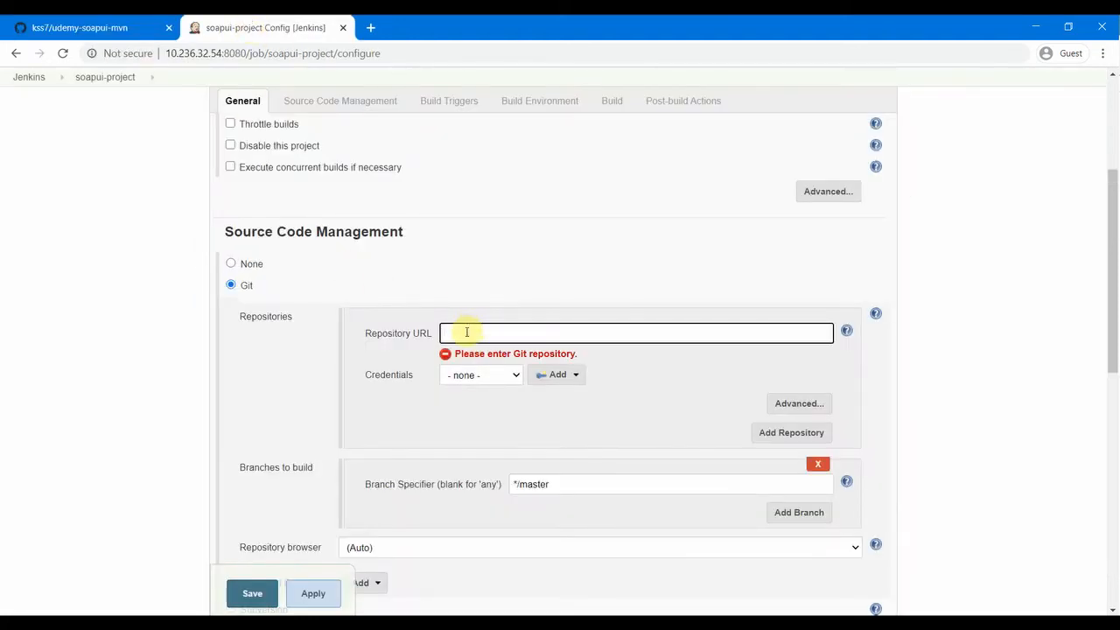
text(https://github.com/kss7/udemy-soapui-mvn.git)
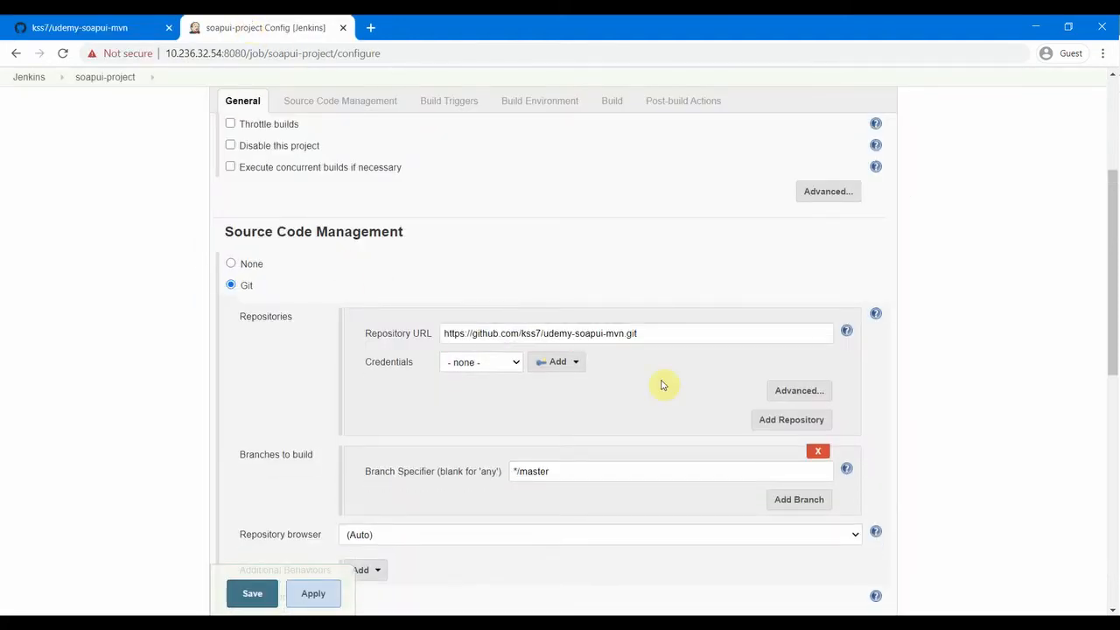
mouse_move(660, 374)
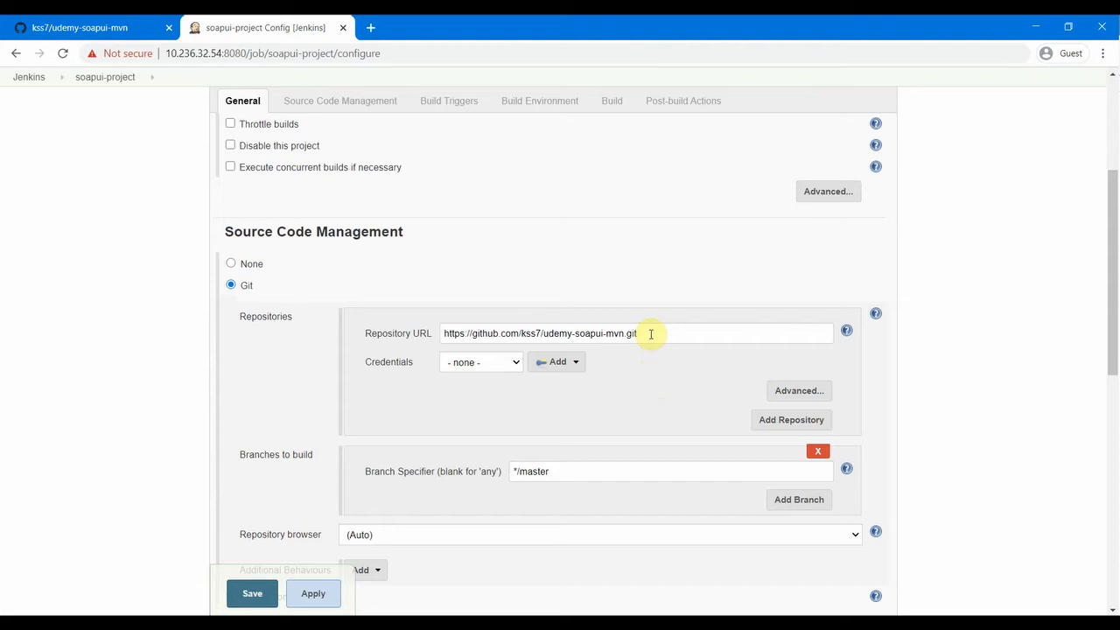
mouse_move(621, 399)
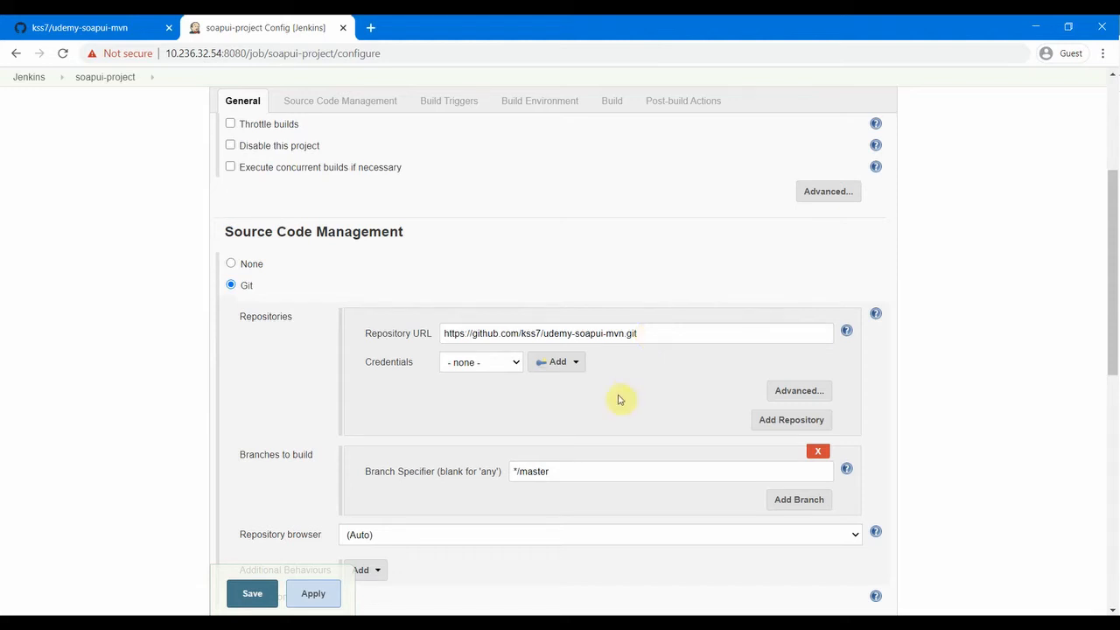
mouse_move(580, 371)
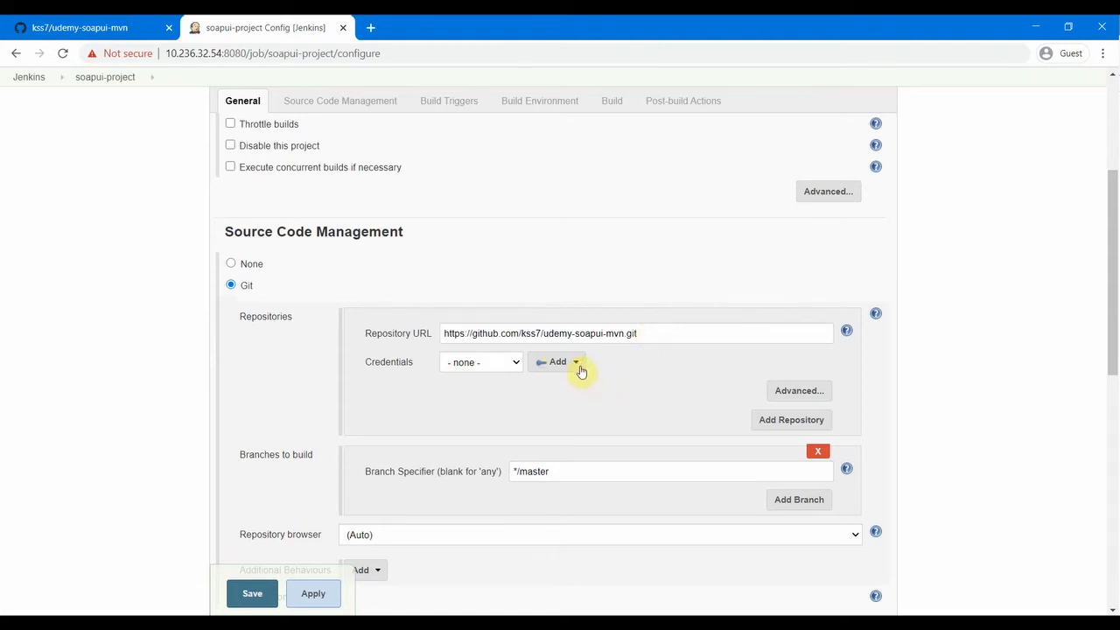
click(553, 361)
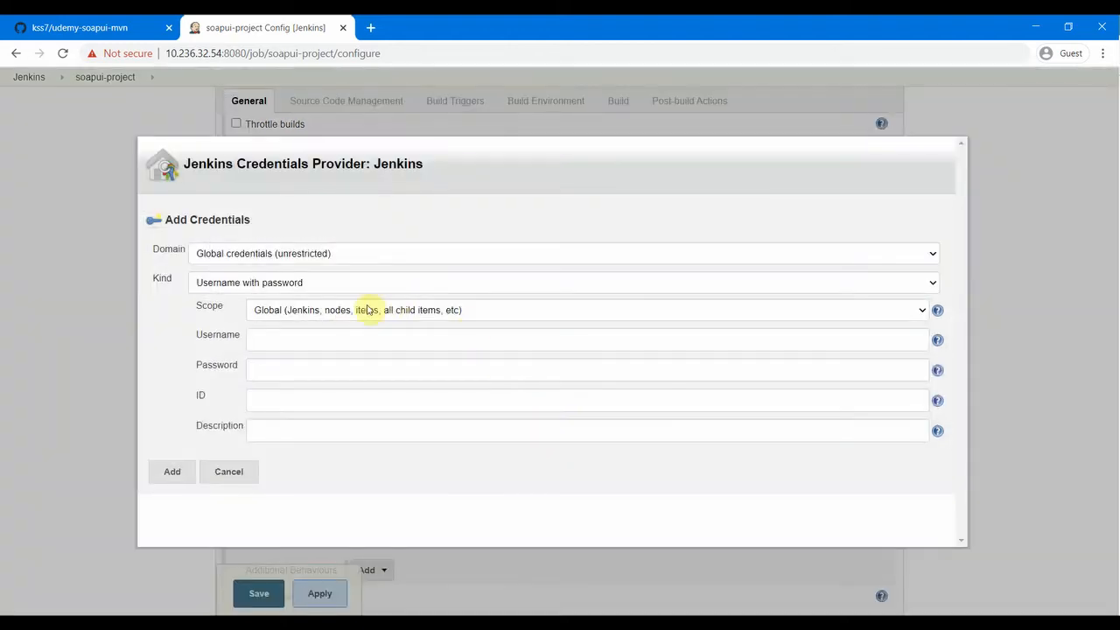
mouse_move(301, 379)
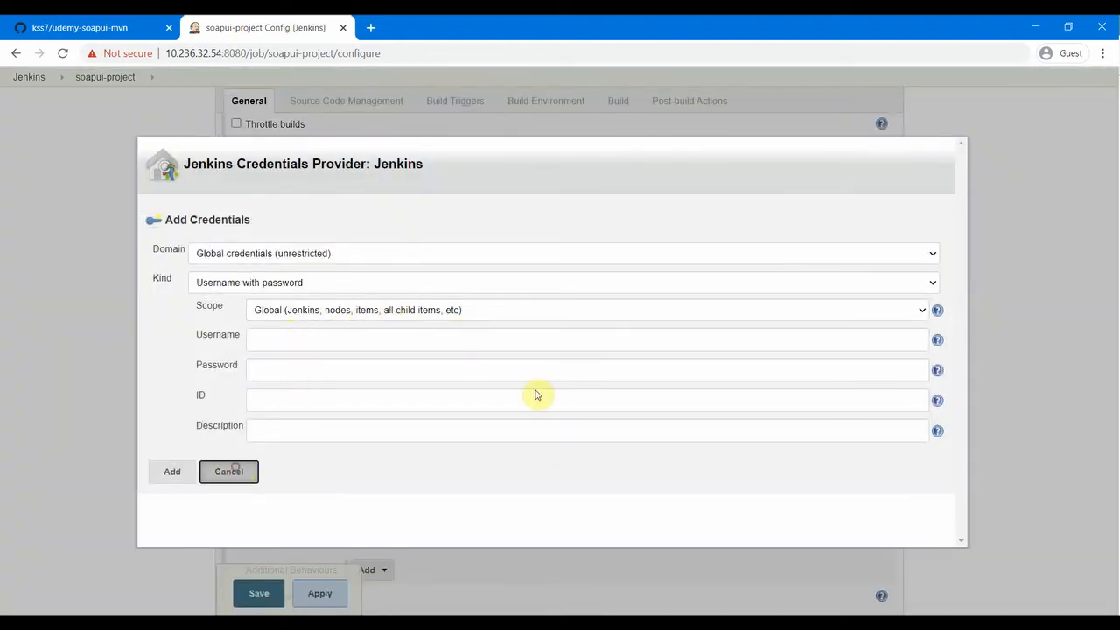
click(229, 471)
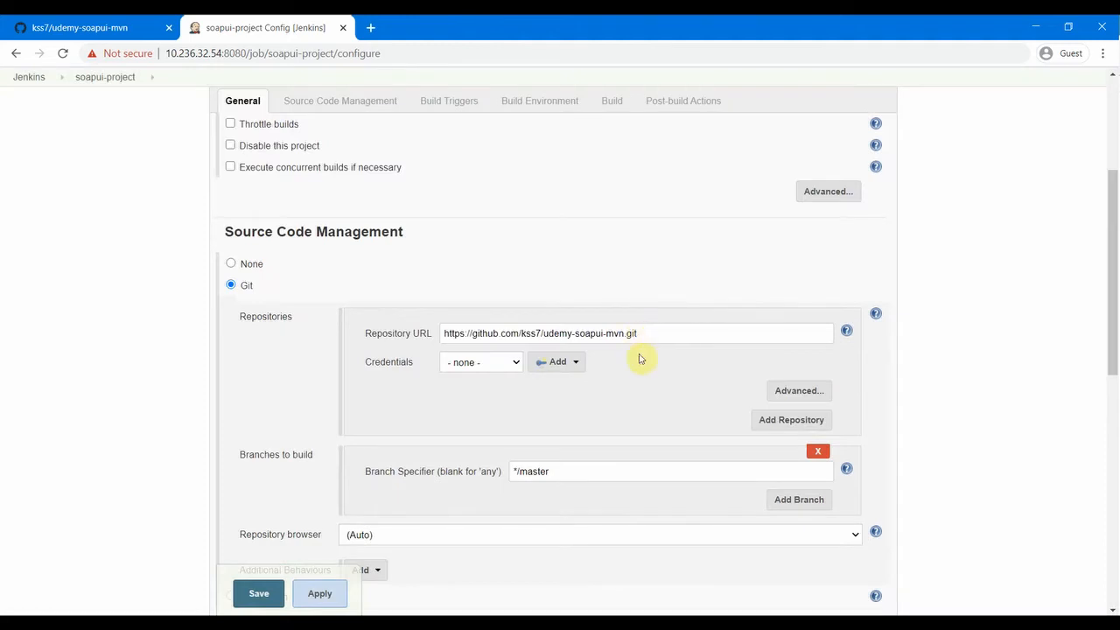
mouse_move(625, 375)
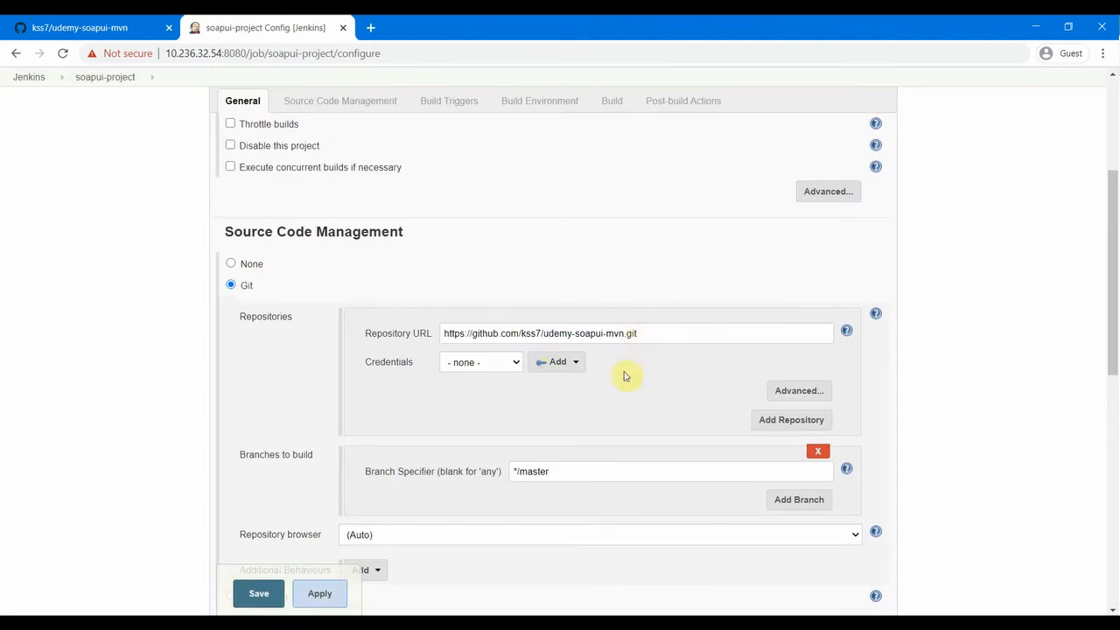
mouse_move(636, 376)
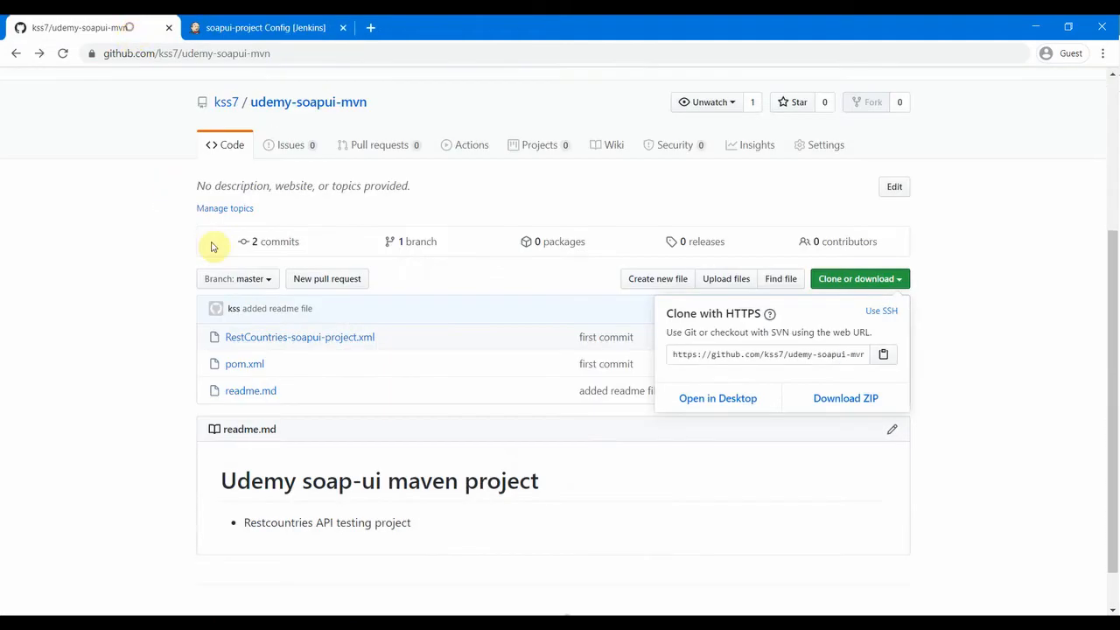
mouse_move(268, 288)
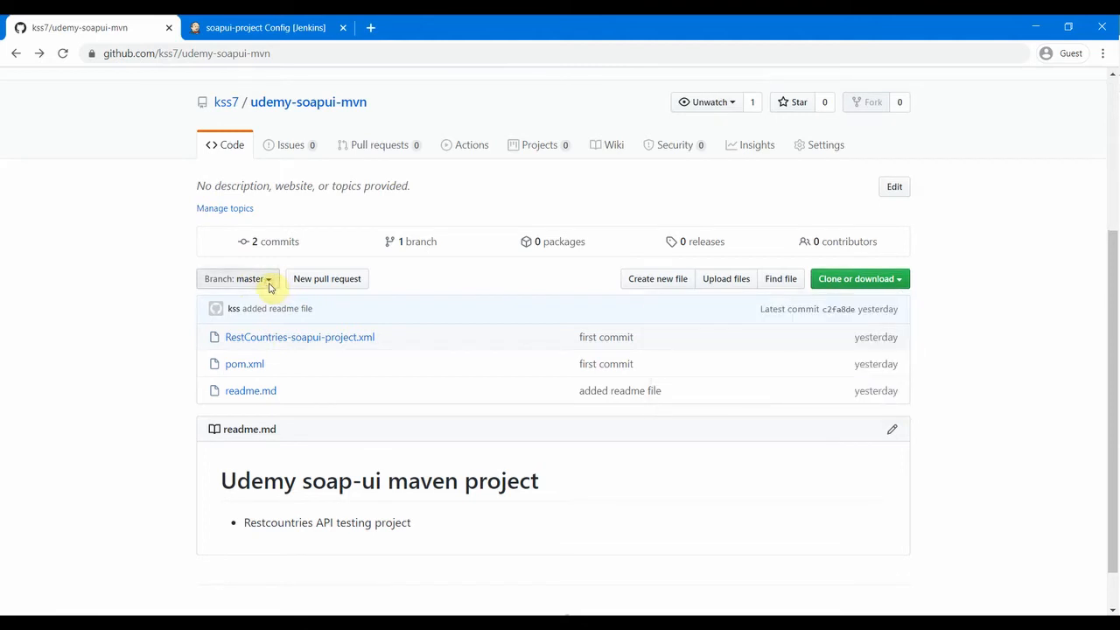
click(237, 278)
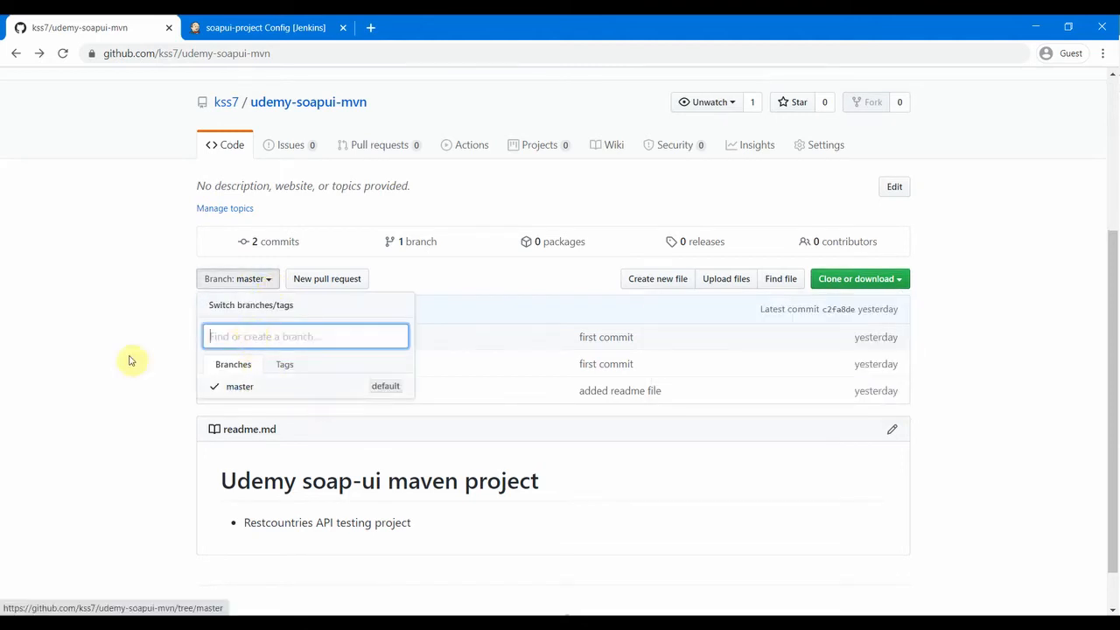
click(265, 27)
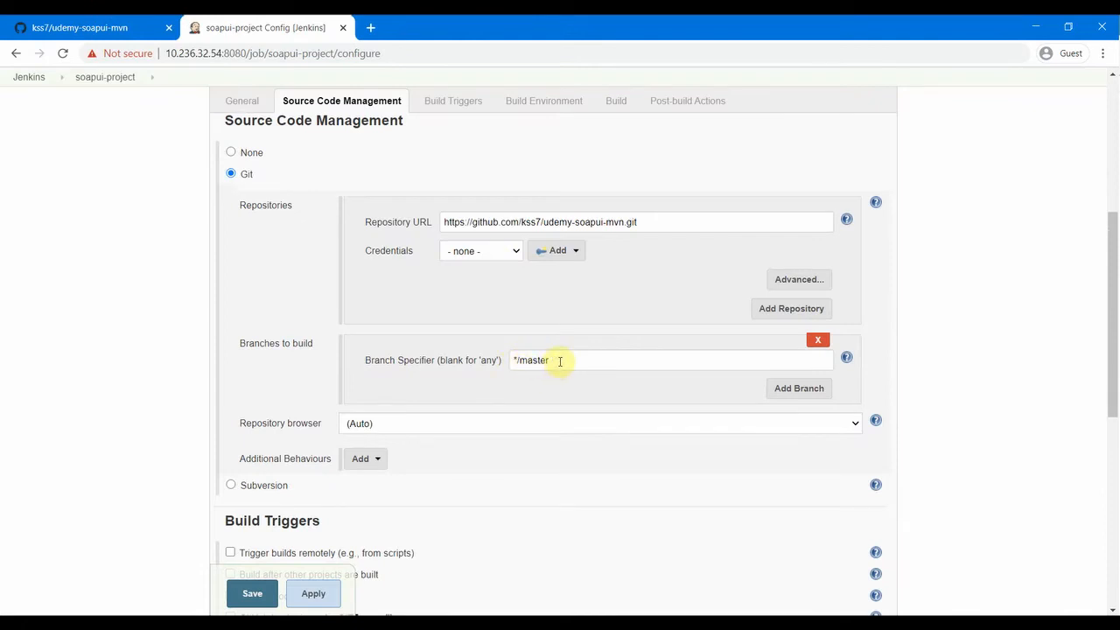
mouse_move(152, 445)
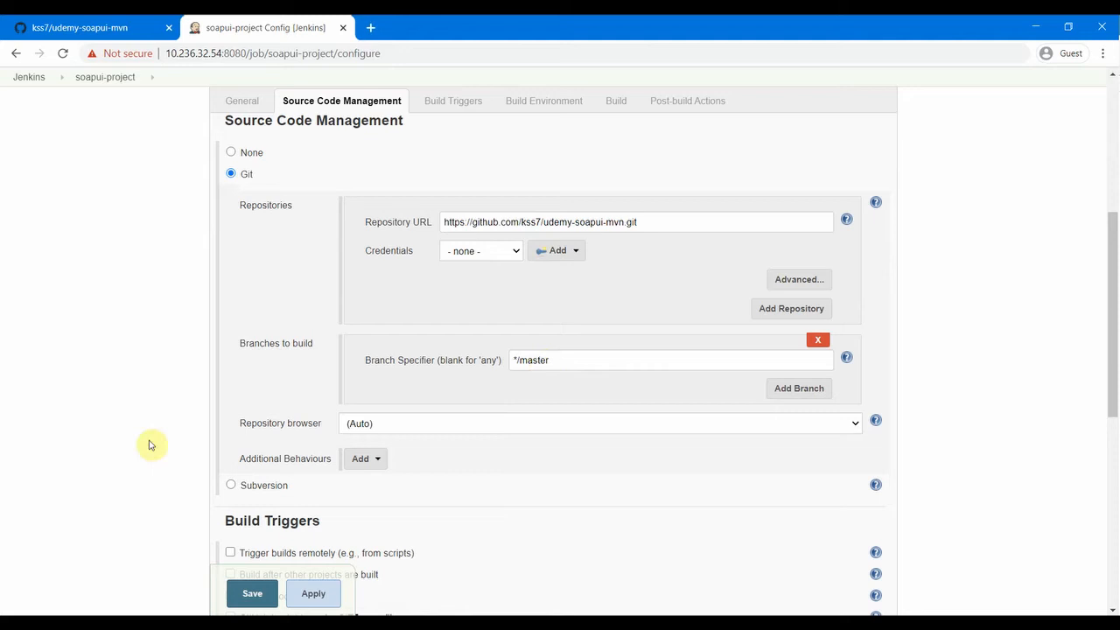
click(542, 101)
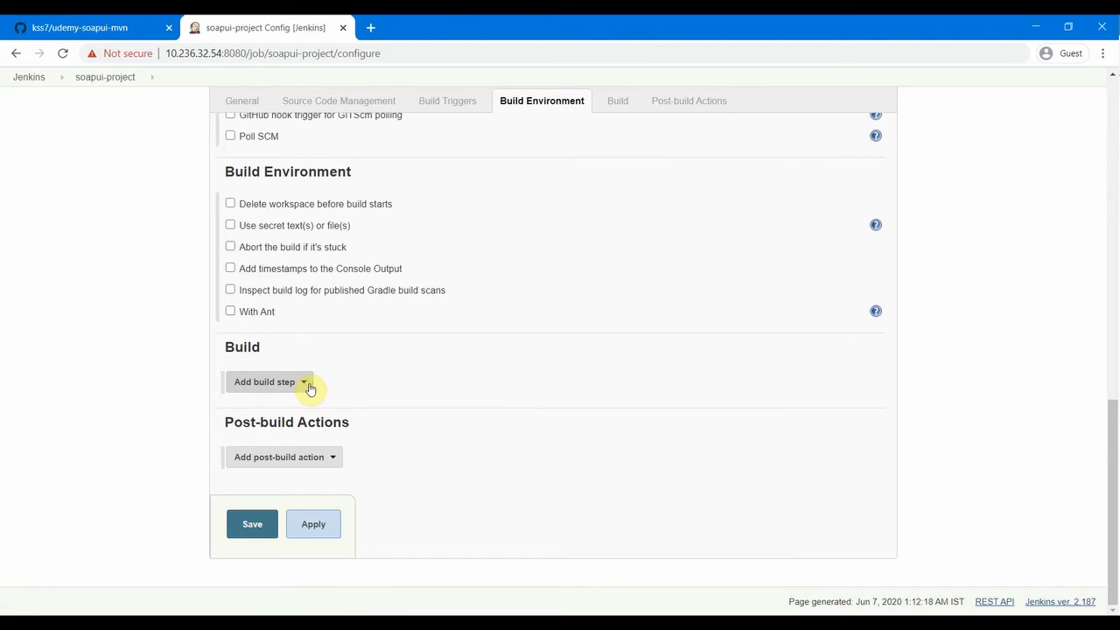
- Add an Invoke top-level Maven targets step using maven360 with goals 'clean test'
click(264, 382)
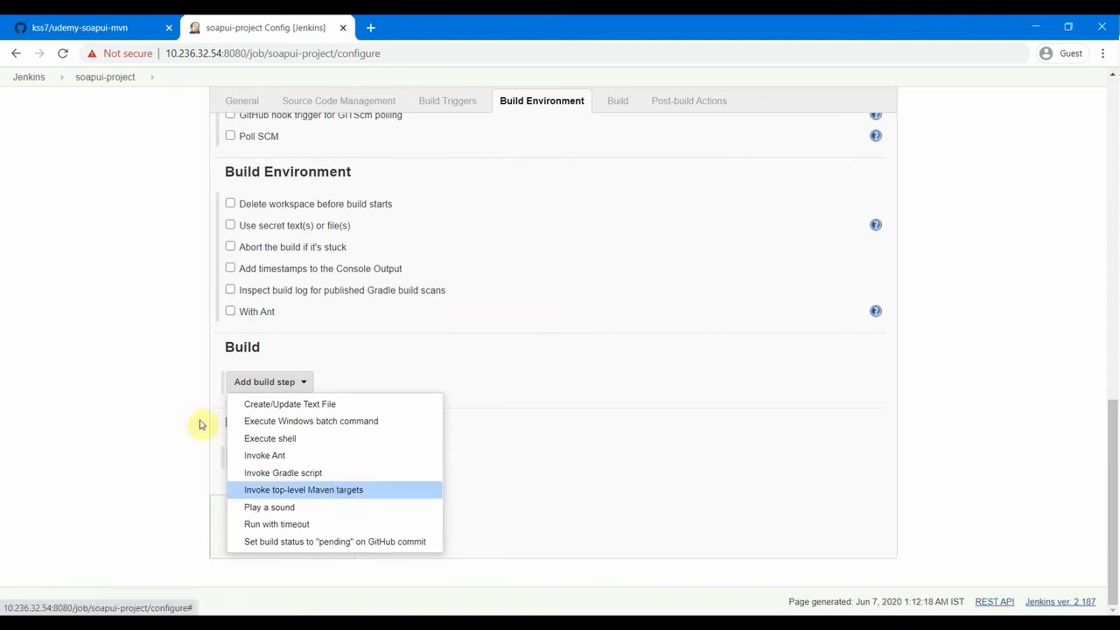
click(303, 489)
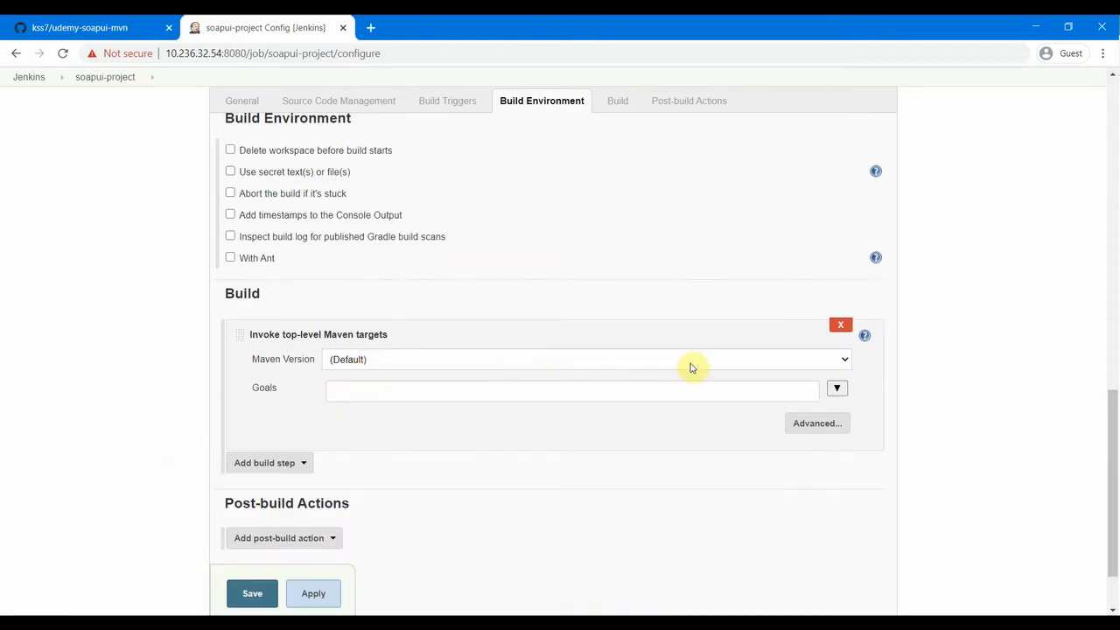
mouse_move(846, 363)
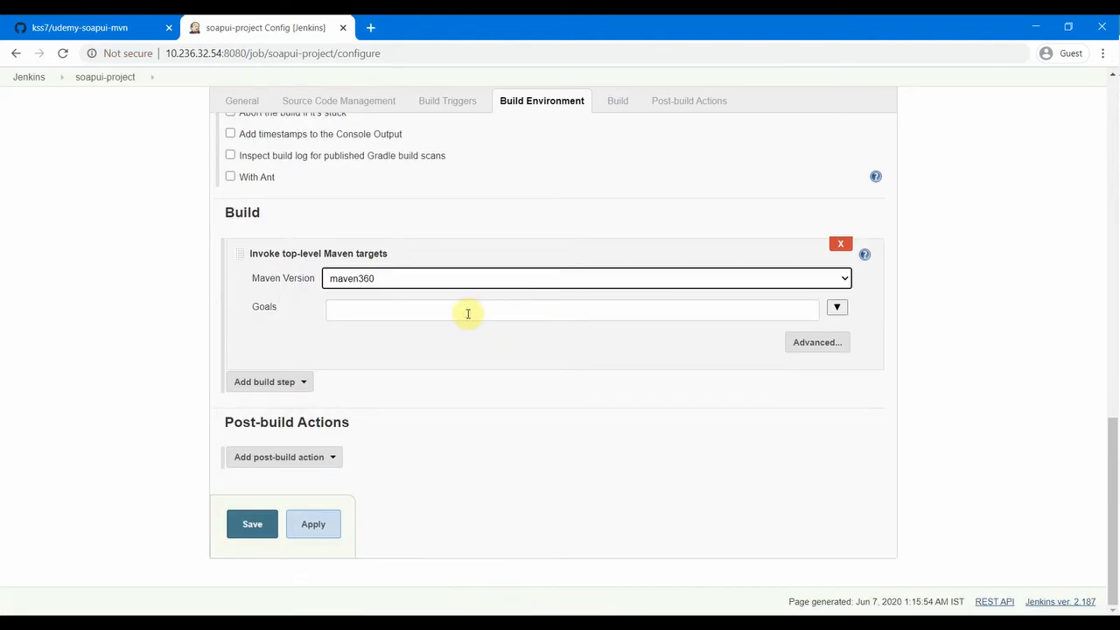
text(clean test)
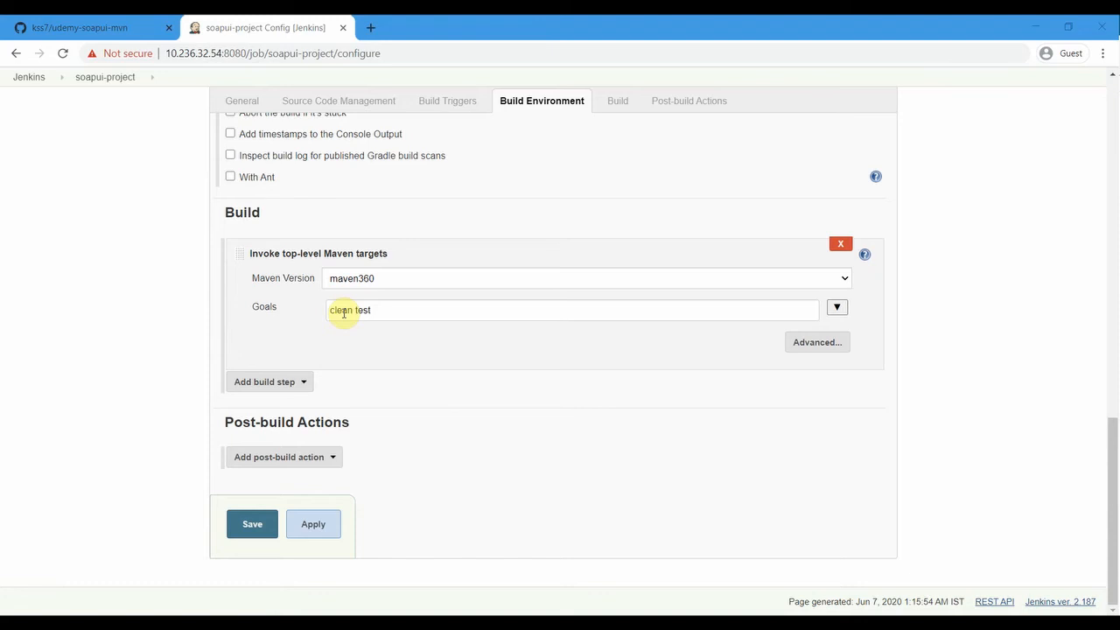
mouse_move(144, 461)
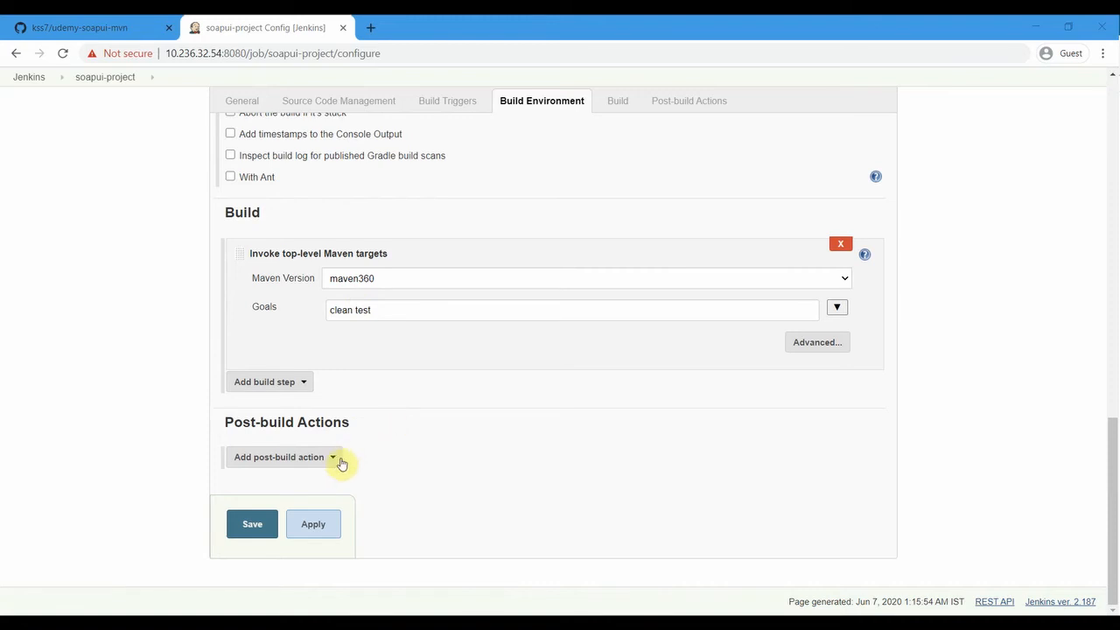
- Add a Publish JUnit test result report post-build action, then switch to GitHub
click(279, 457)
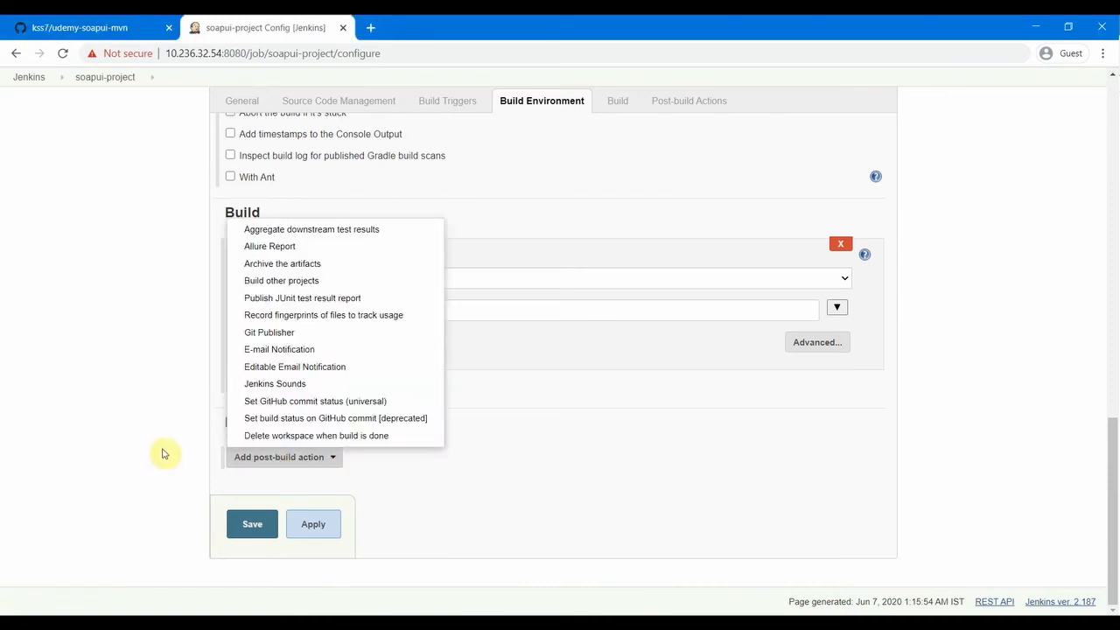
mouse_move(302, 297)
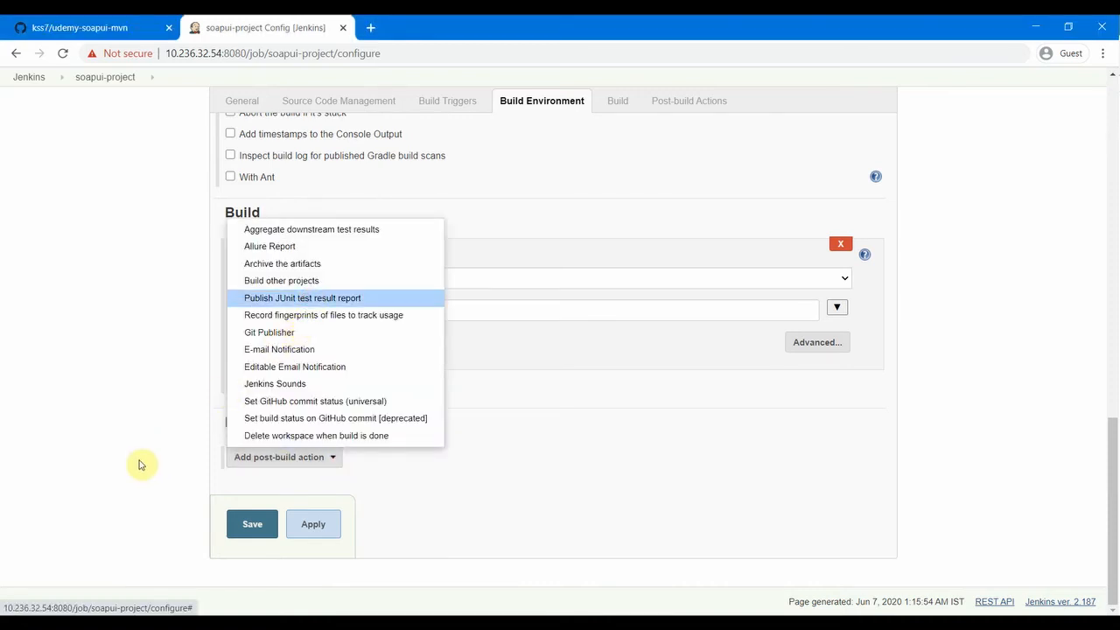
click(302, 297)
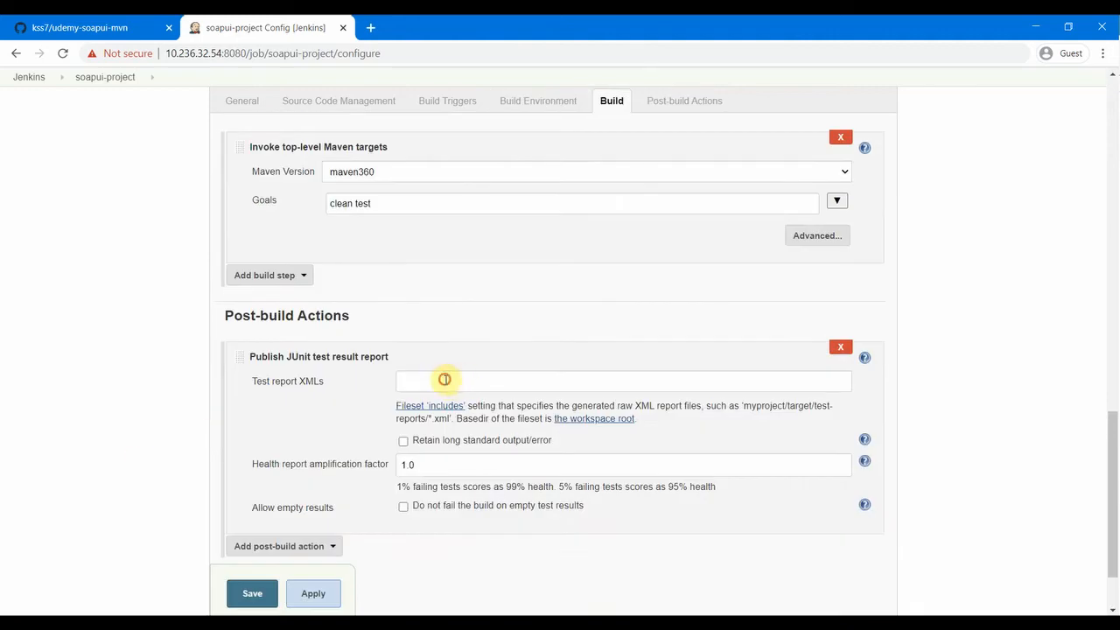
click(622, 380)
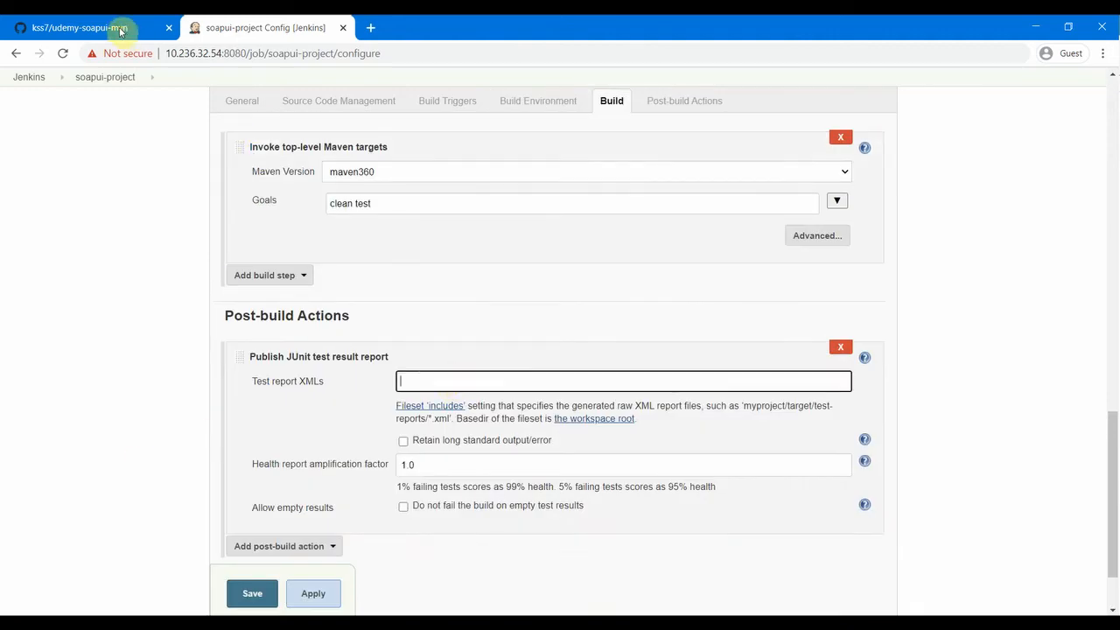
click(78, 27)
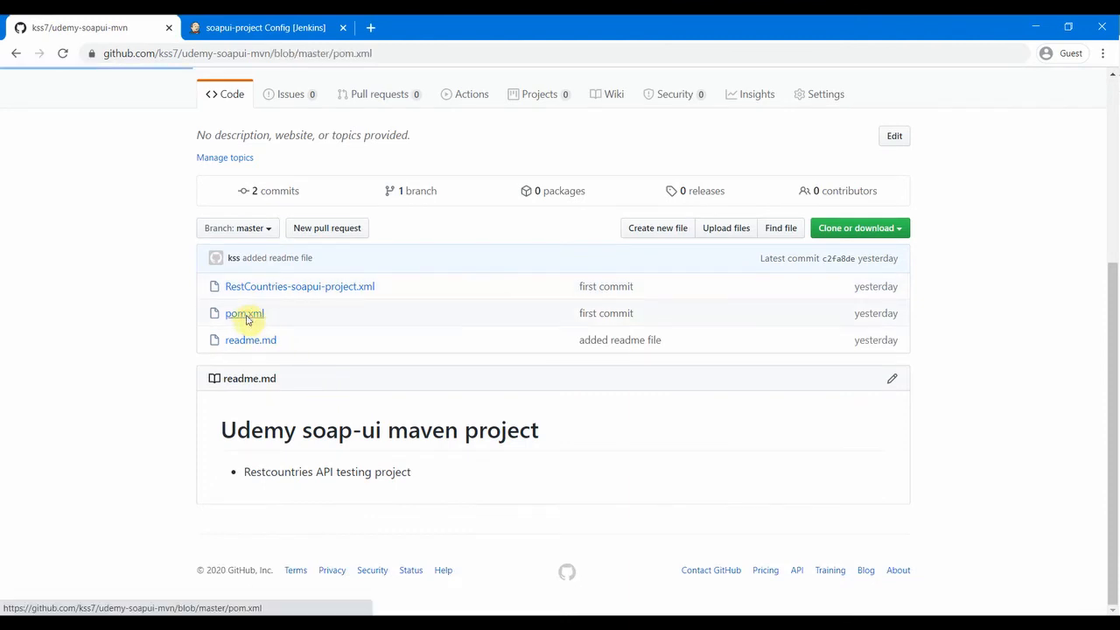
- Find the /target/surefire-reports output folder in pom.xml, then return to Jenkins
click(244, 313)
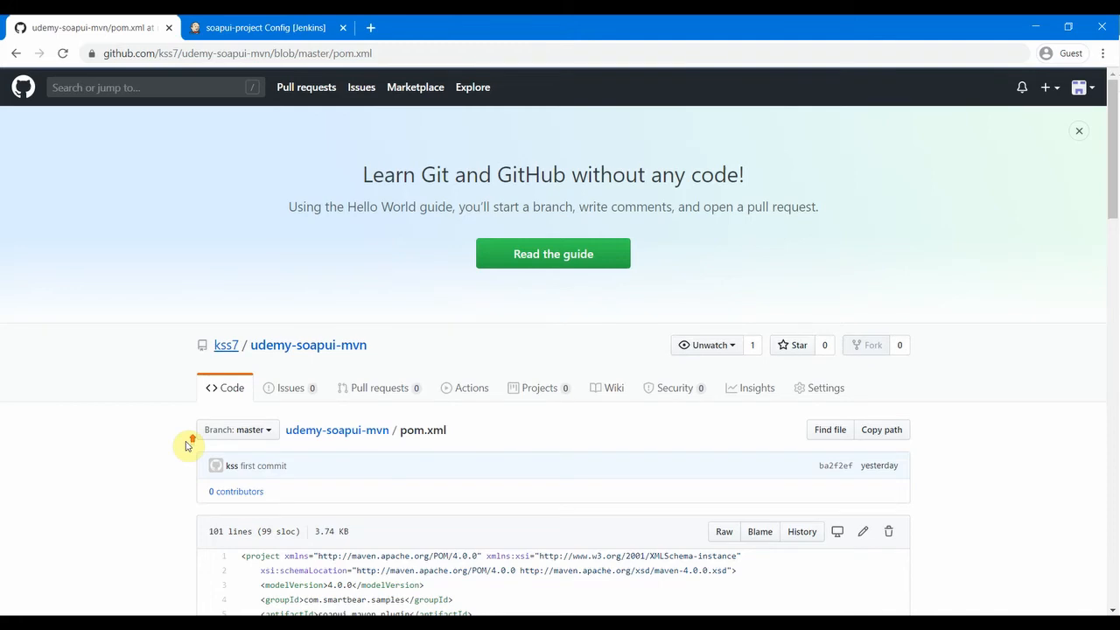
scroll(down, 3)
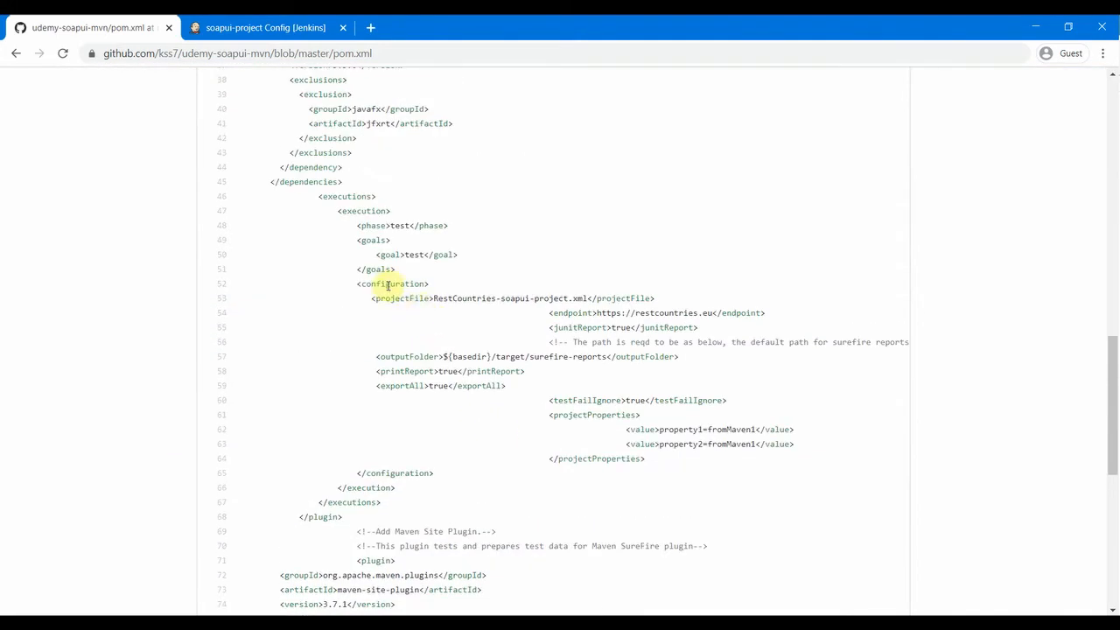
double_click(391, 283)
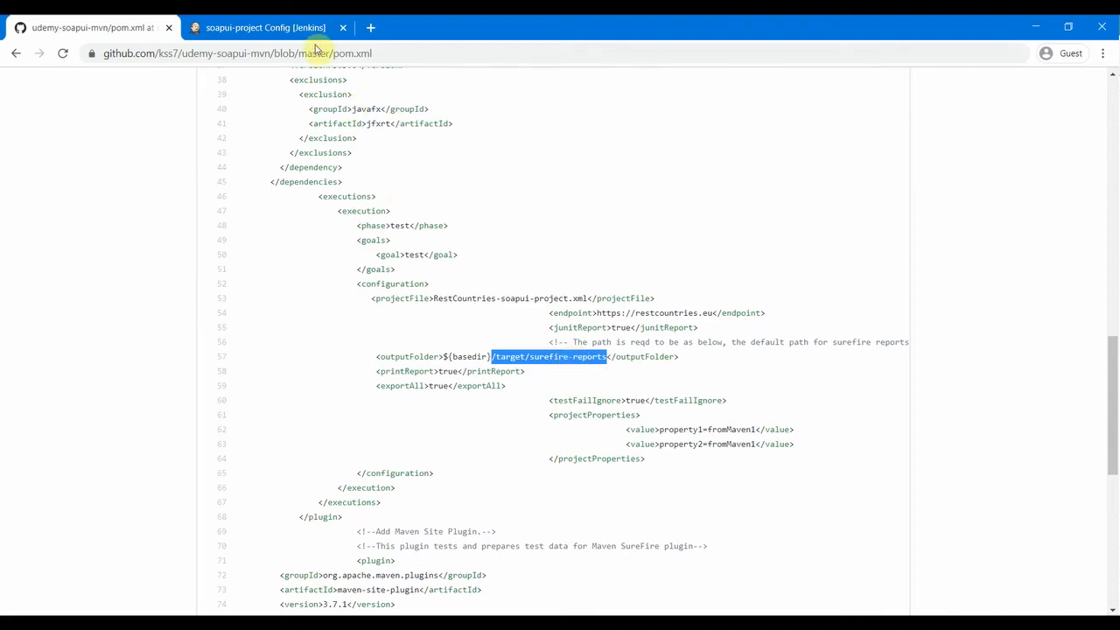
click(266, 27)
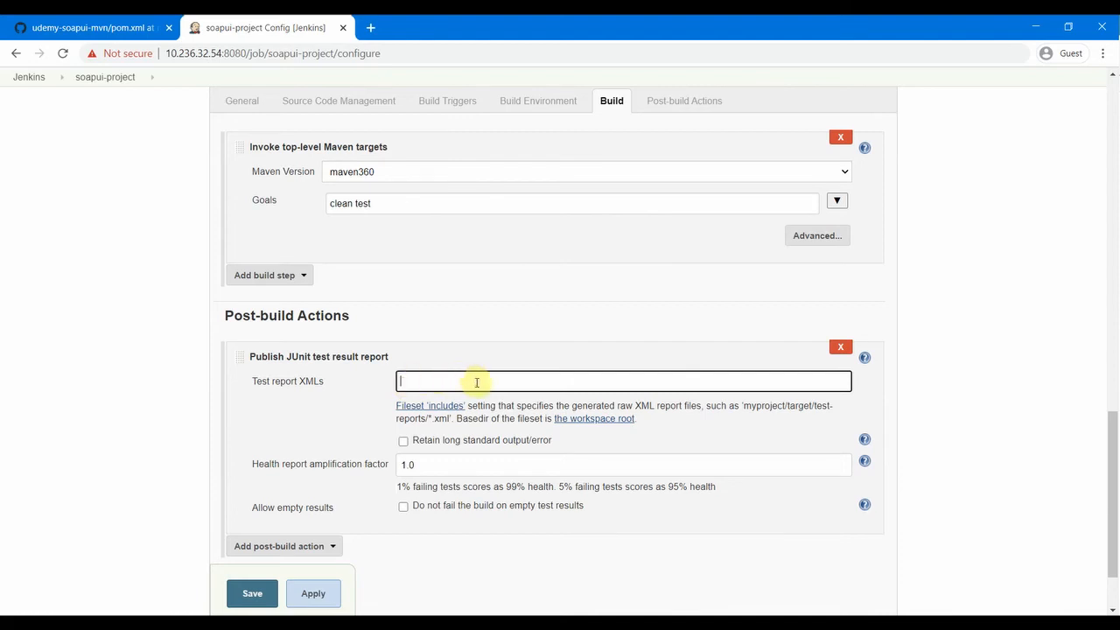
- Enter 'target/surefire-reports/*.xml' as the JUnit test report XMLs pattern
text(target/surefire-reports/*.xml)
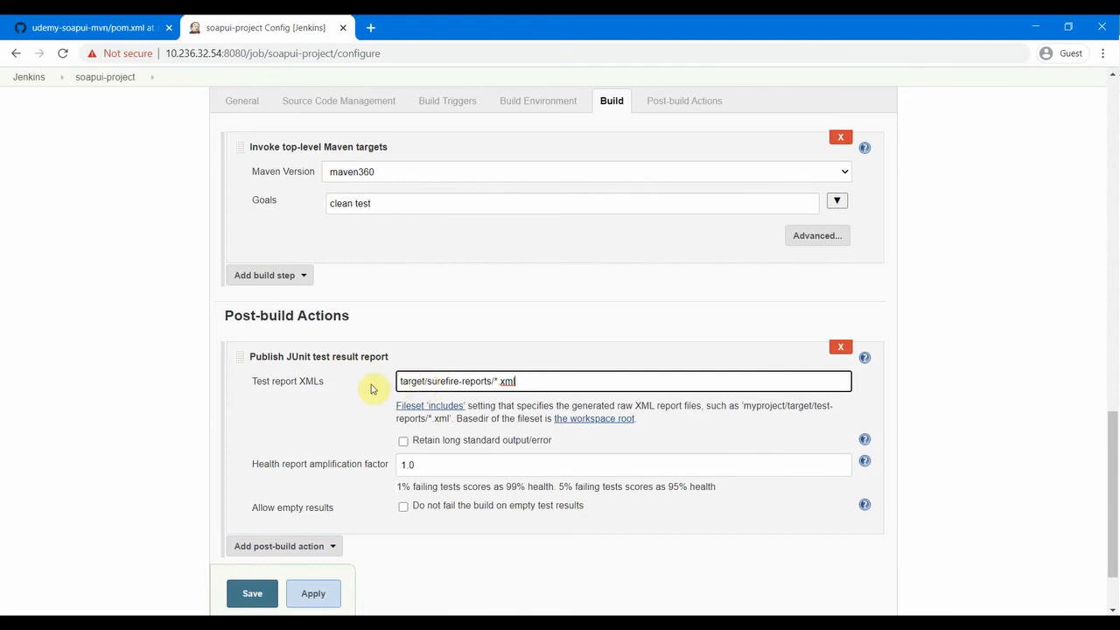
mouse_move(301, 396)
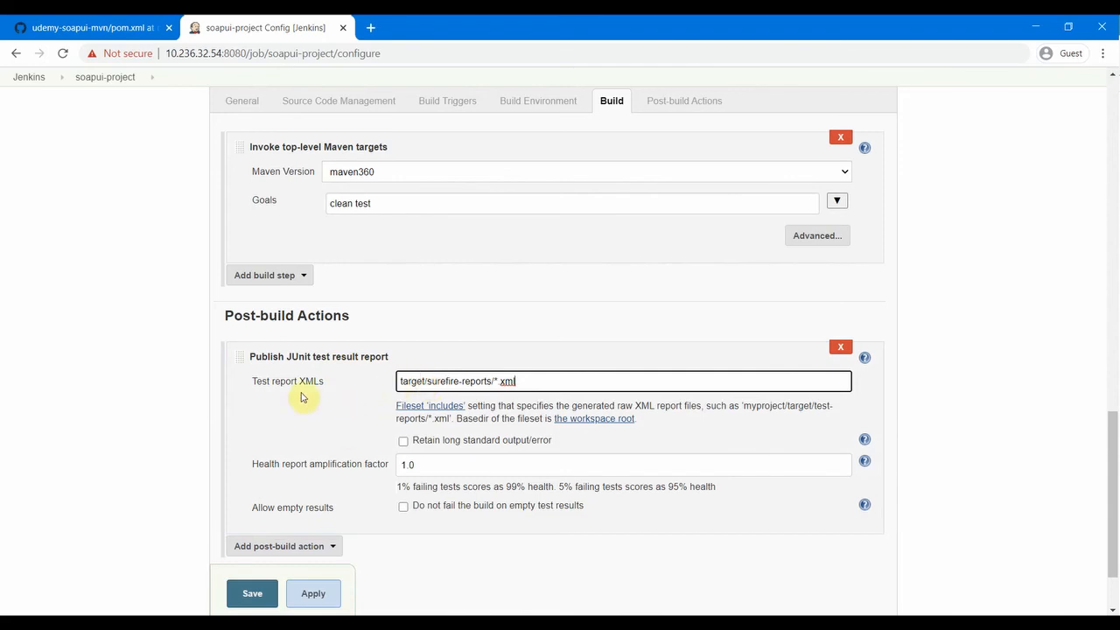
scroll(down, 3)
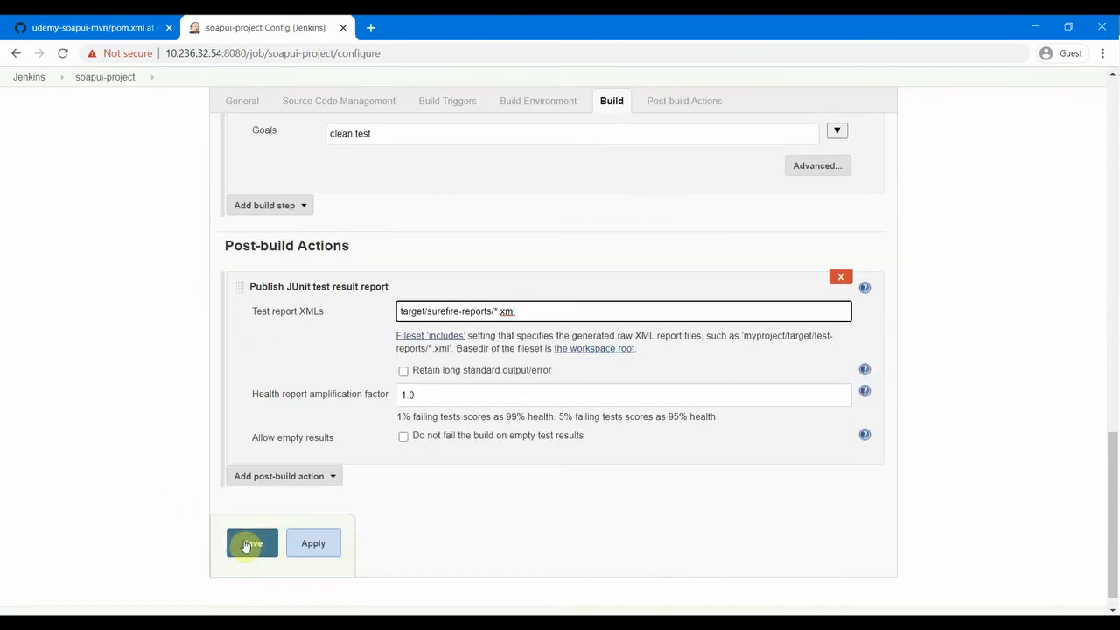
- Save the soapui-project job, trigger build #1, and view its console output
click(251, 543)
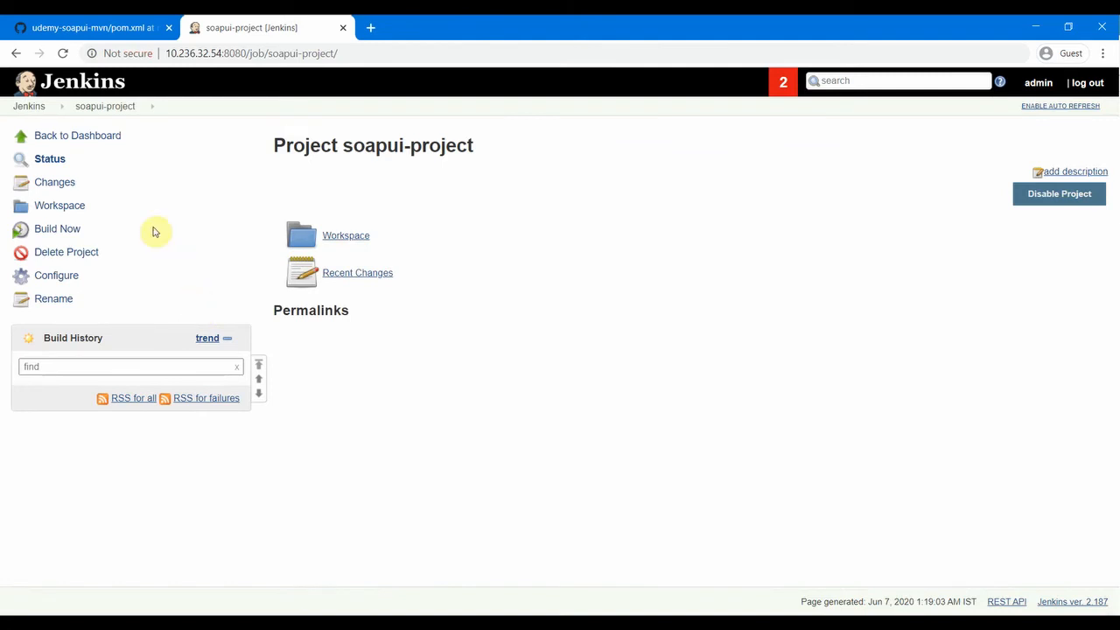
mouse_move(91, 228)
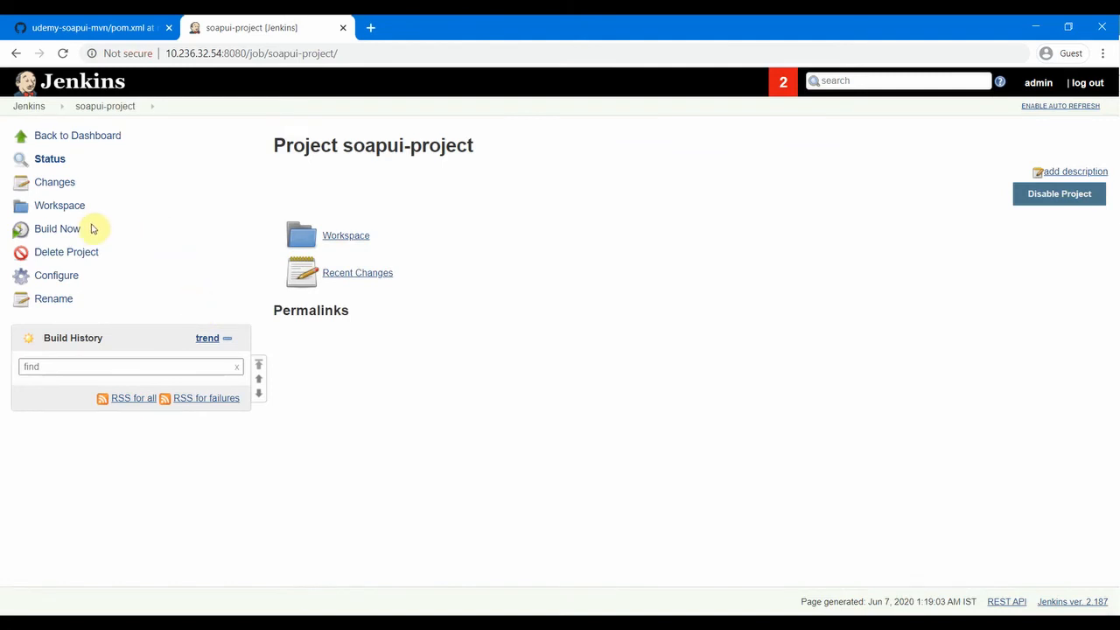
click(57, 229)
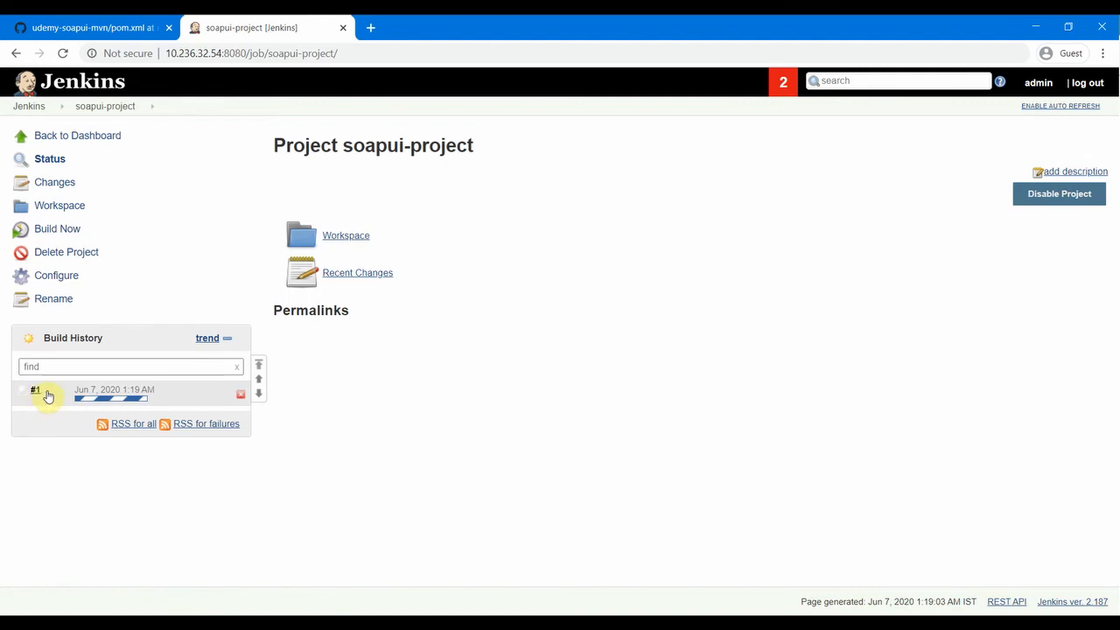
click(35, 389)
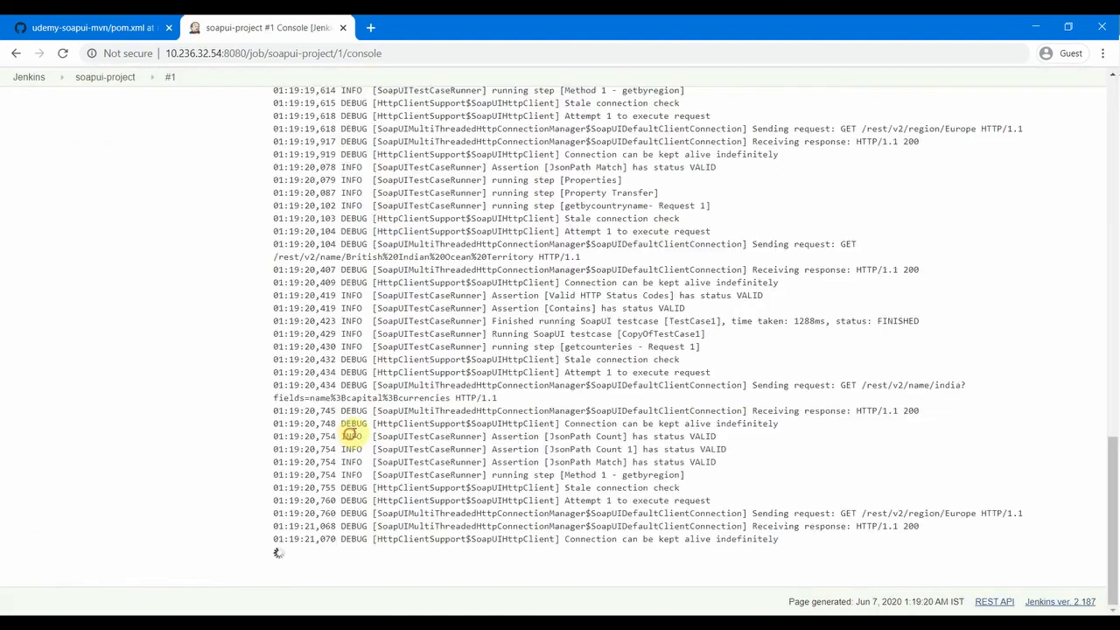
- Scroll through build #1's Console Output until the soapui-project build completes
scroll(down, 3)
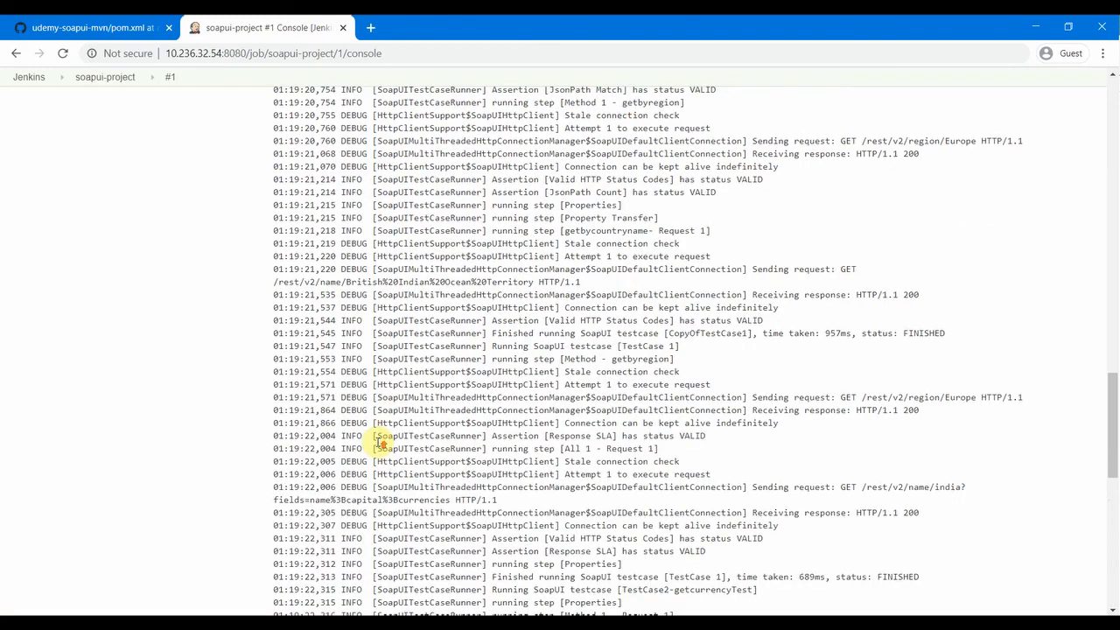
scroll(down, 3)
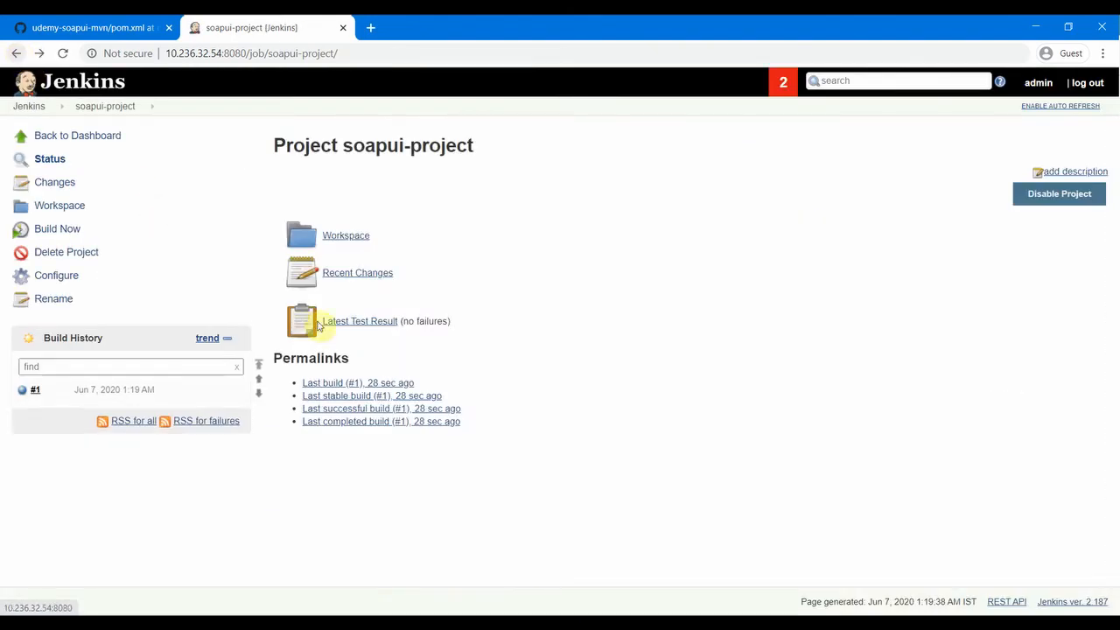
click(359, 320)
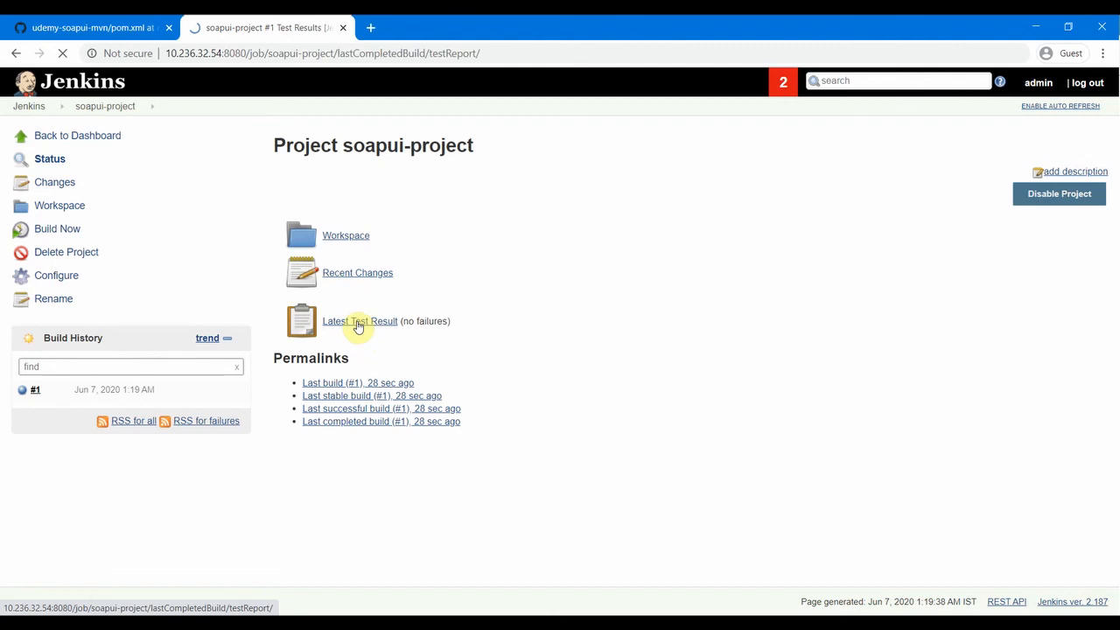
click(360, 320)
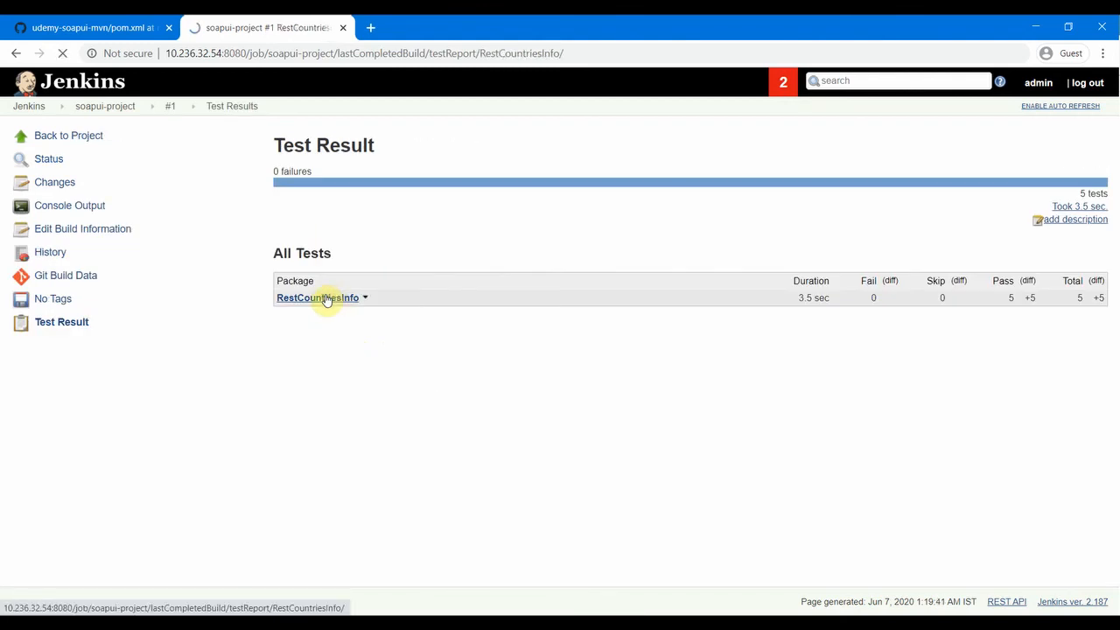
click(316, 297)
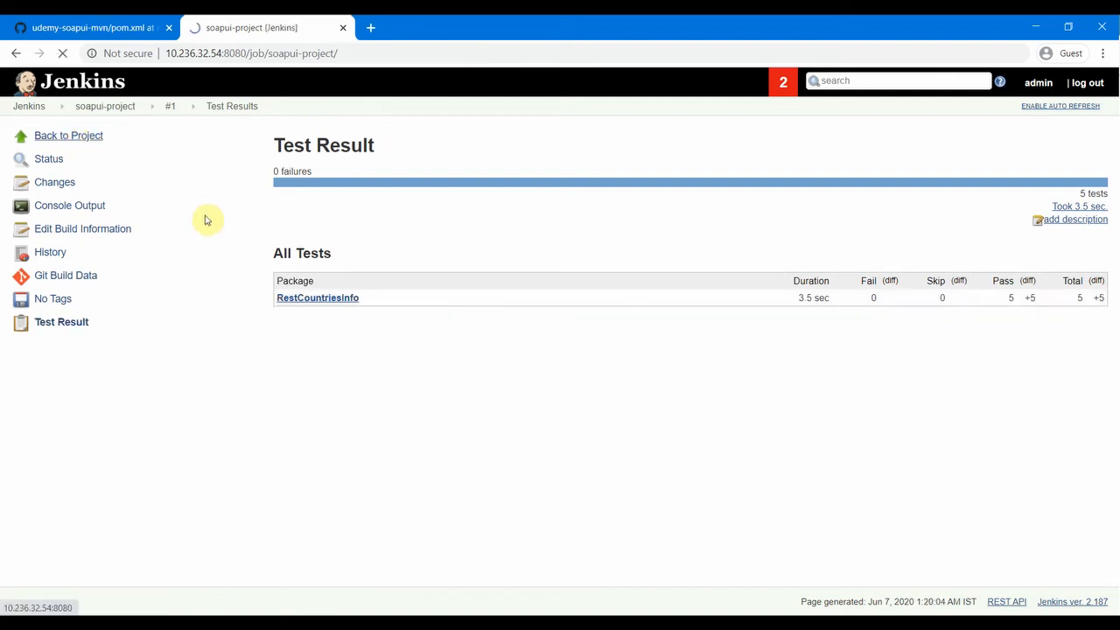
mouse_move(463, 272)
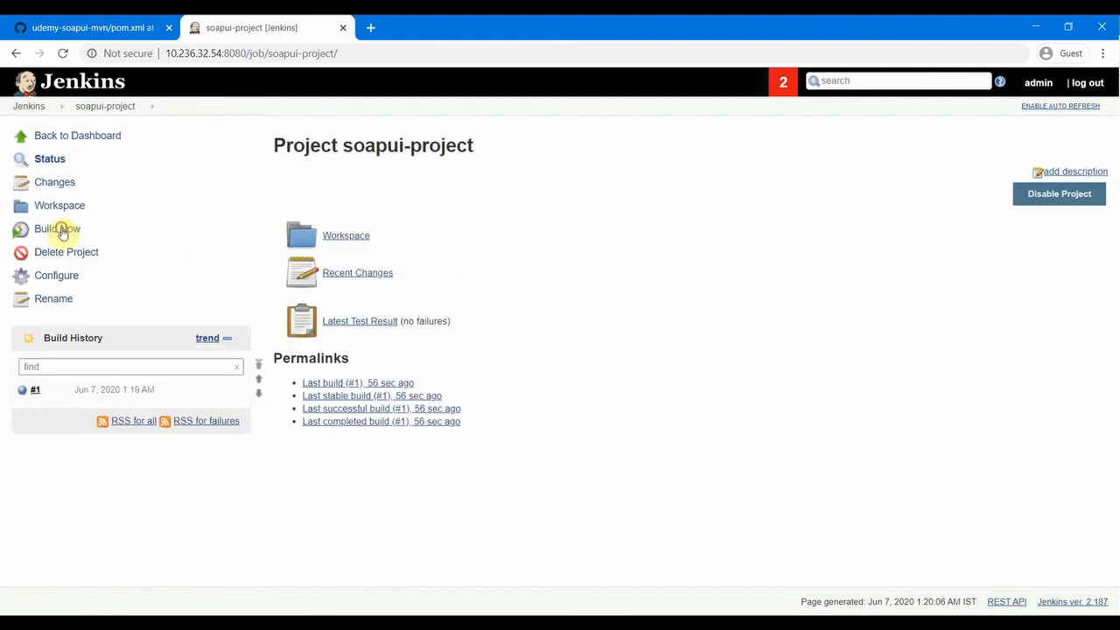
- Run builds #2 and #3, refresh to show the Test Result Trend, then return to GitHub
click(56, 228)
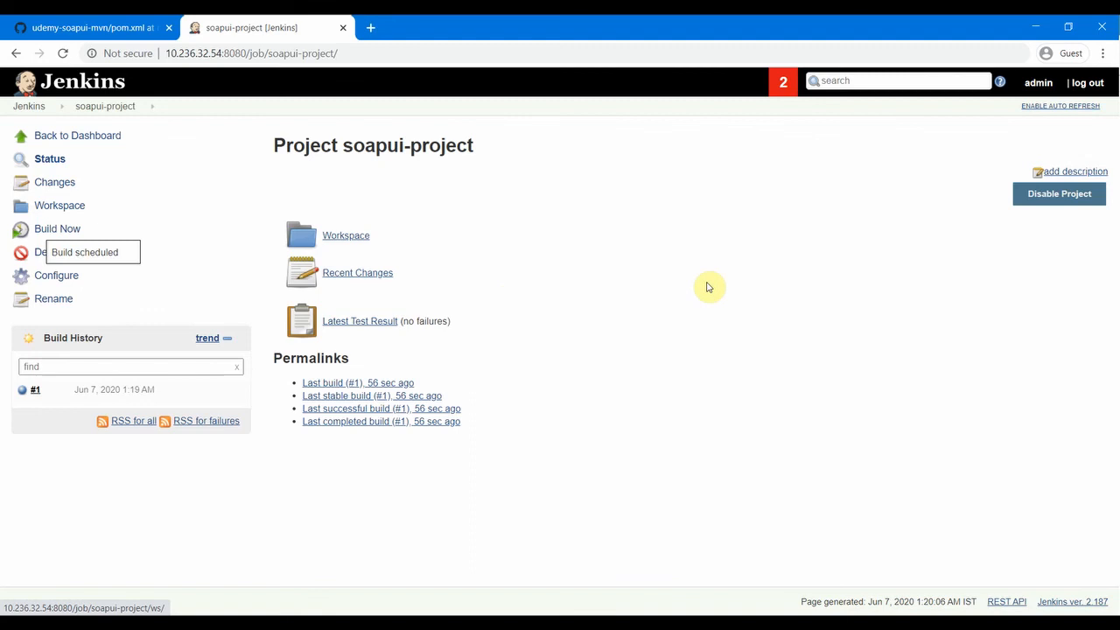
mouse_move(1047, 273)
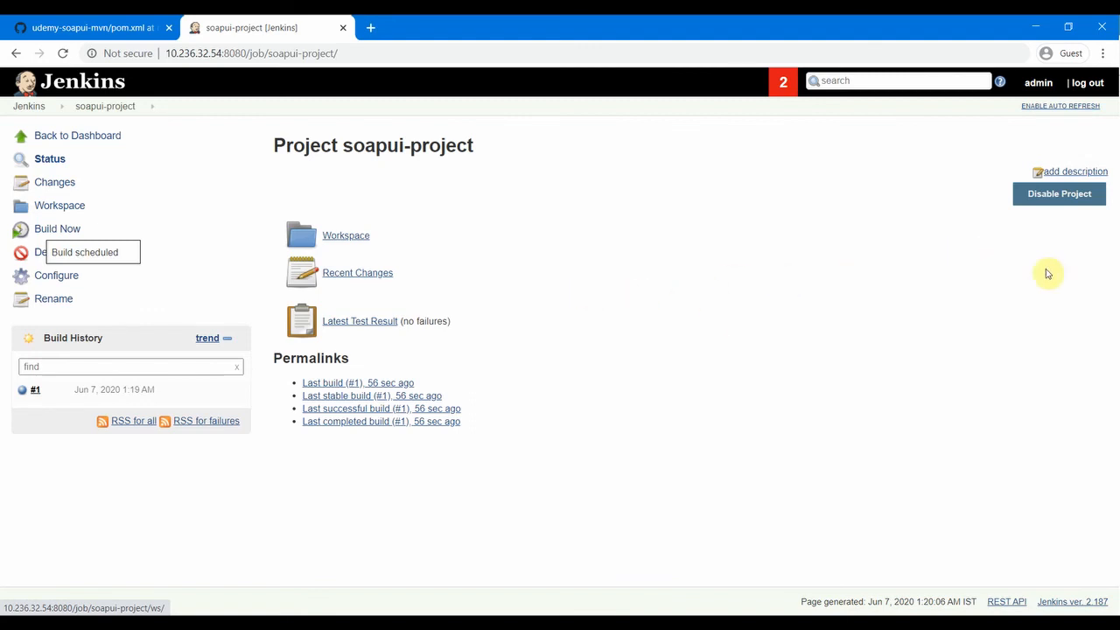
click(57, 229)
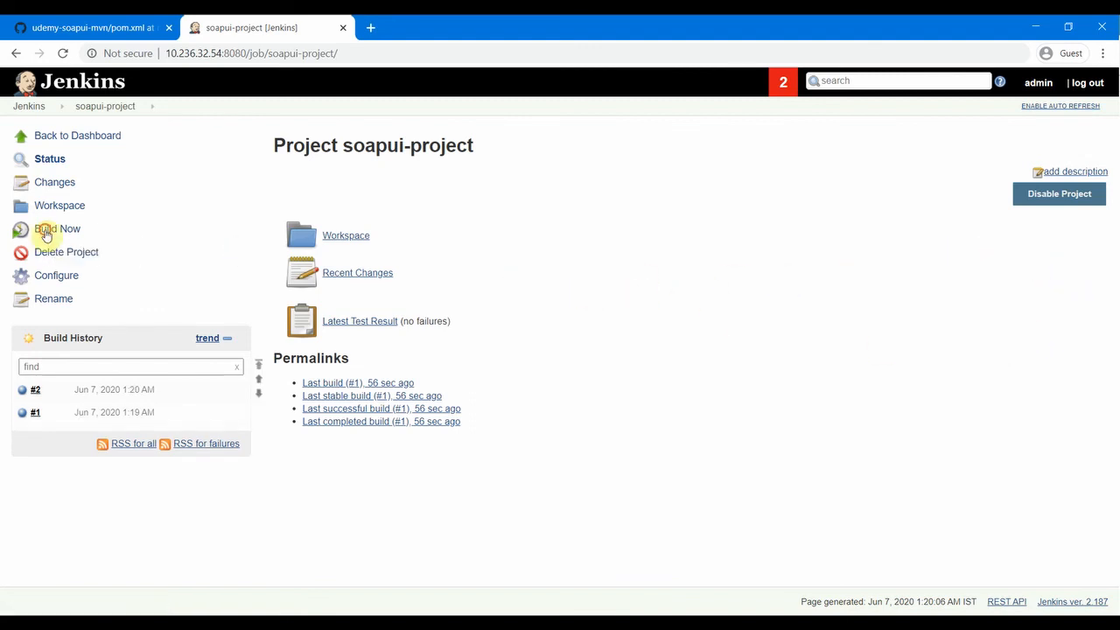
click(57, 229)
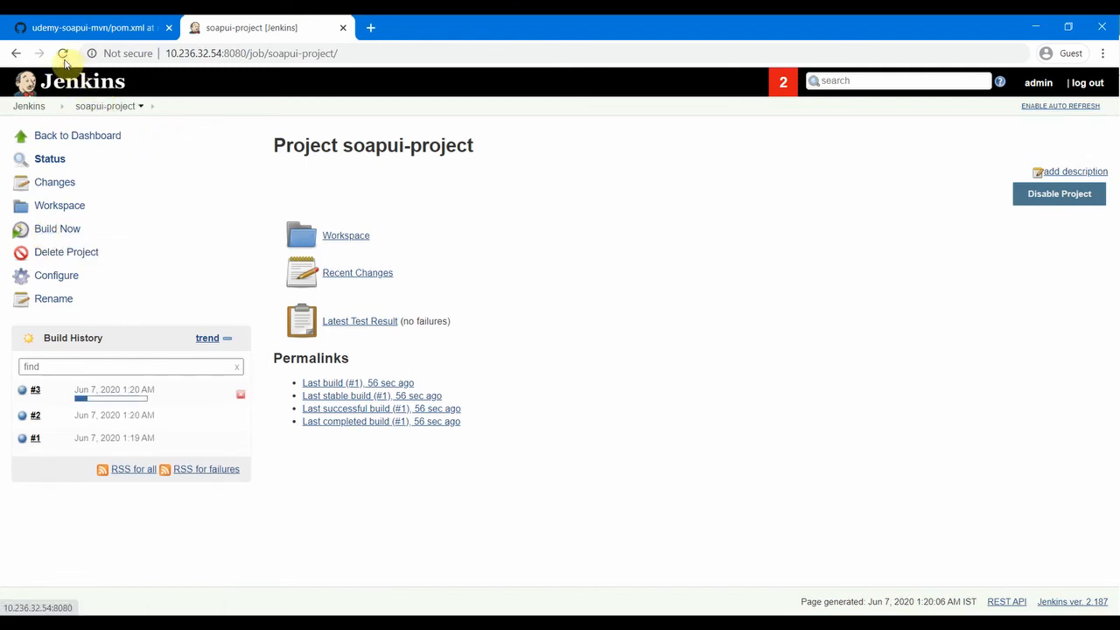
click(62, 53)
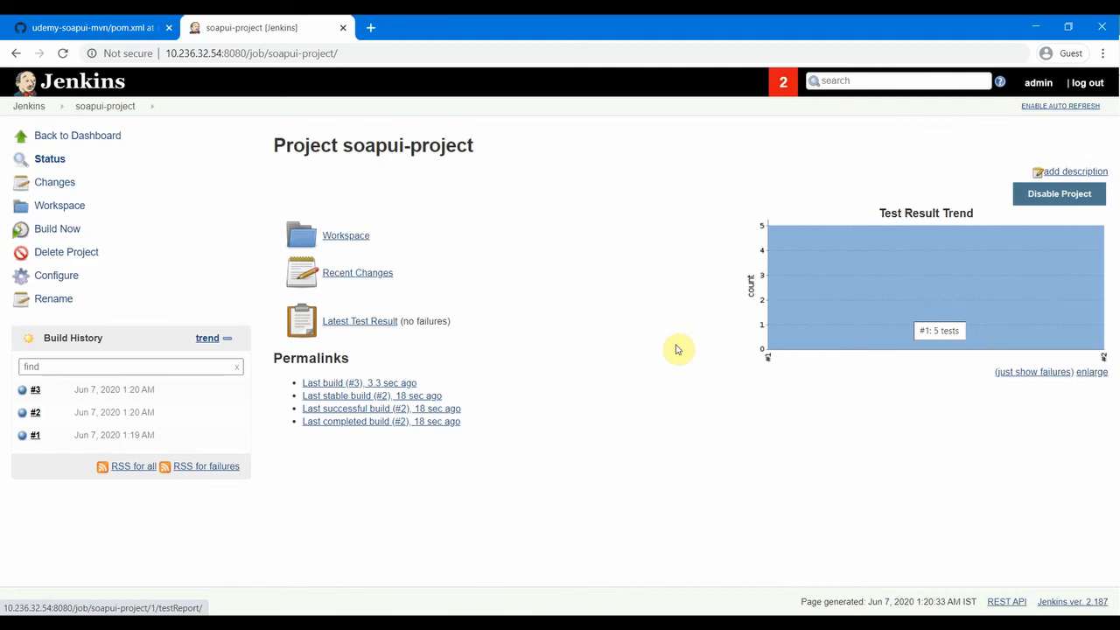
click(87, 27)
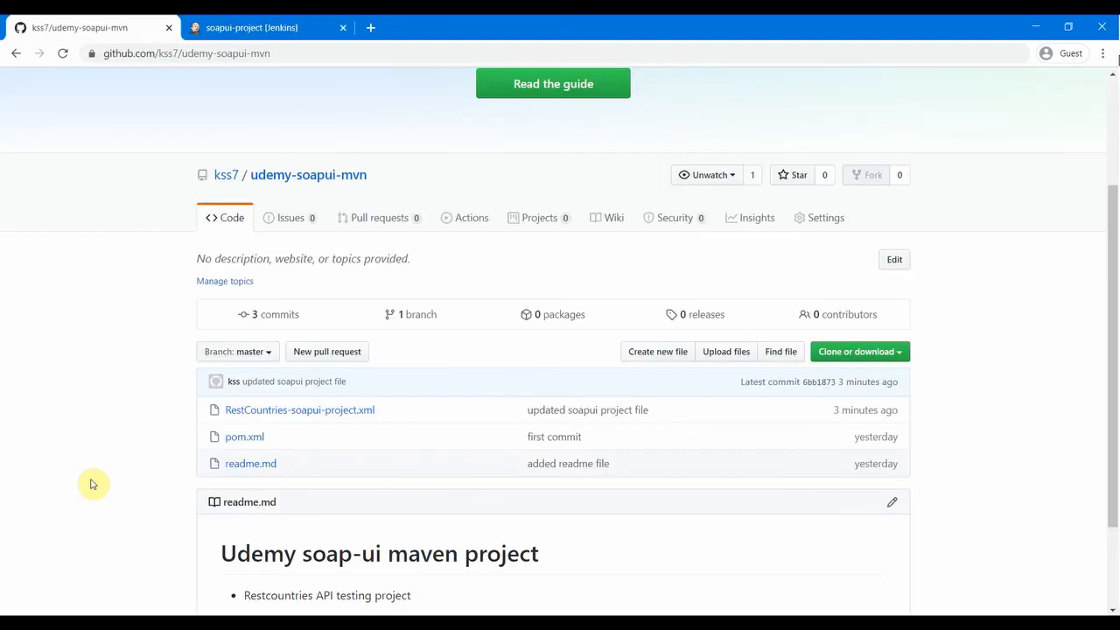